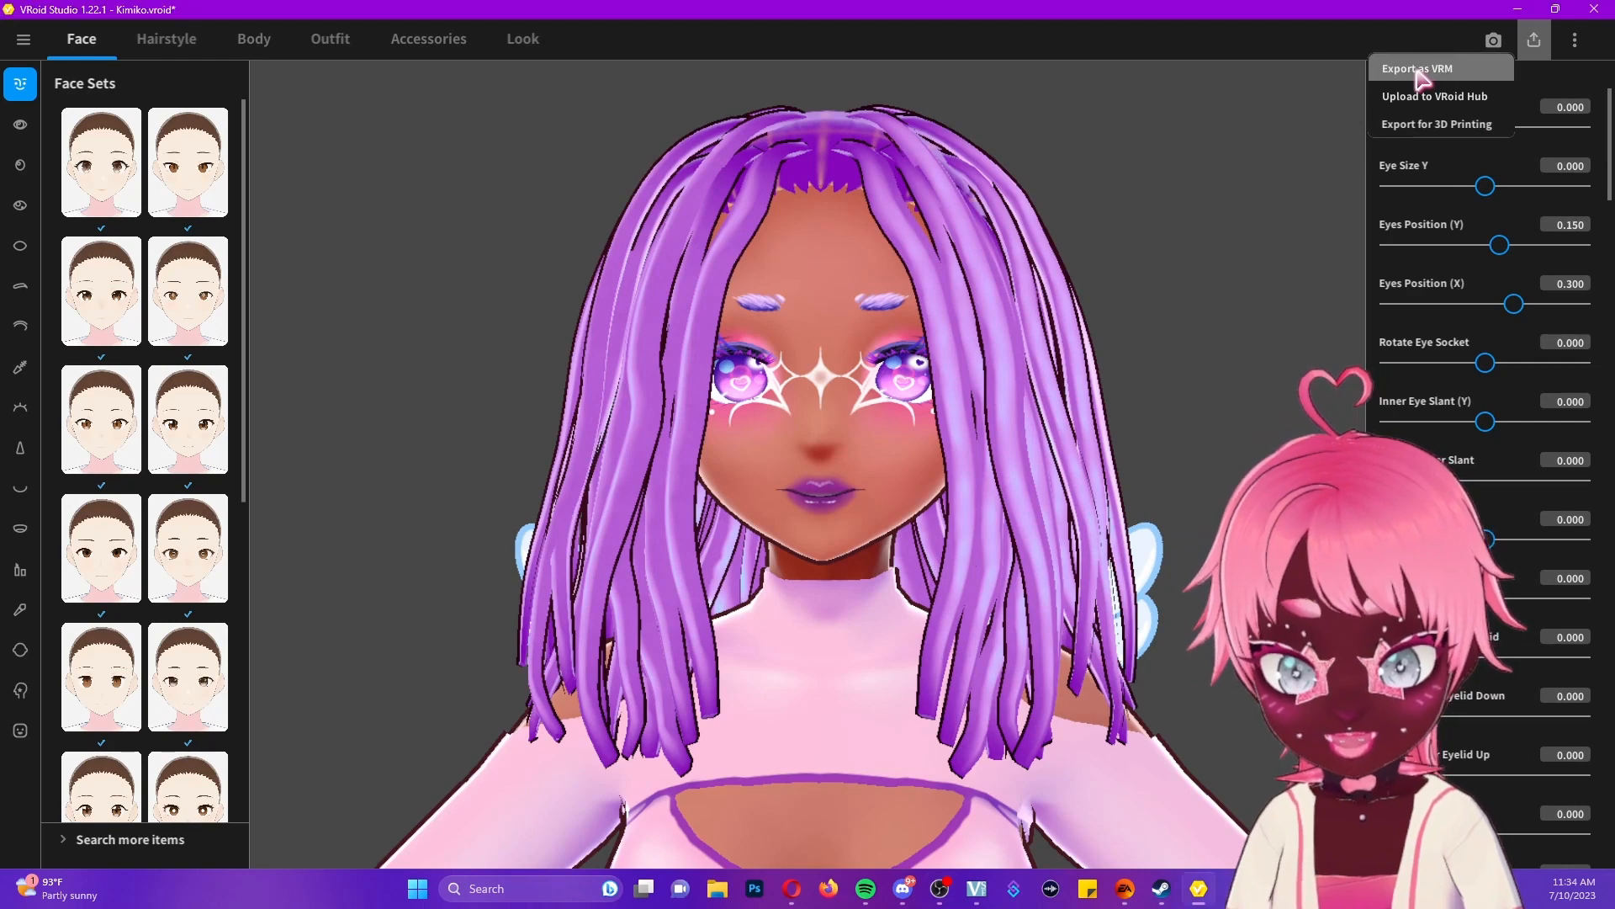
- Export the Kimiko avatar from VRoid Studio as a VRM file
click(1417, 68)
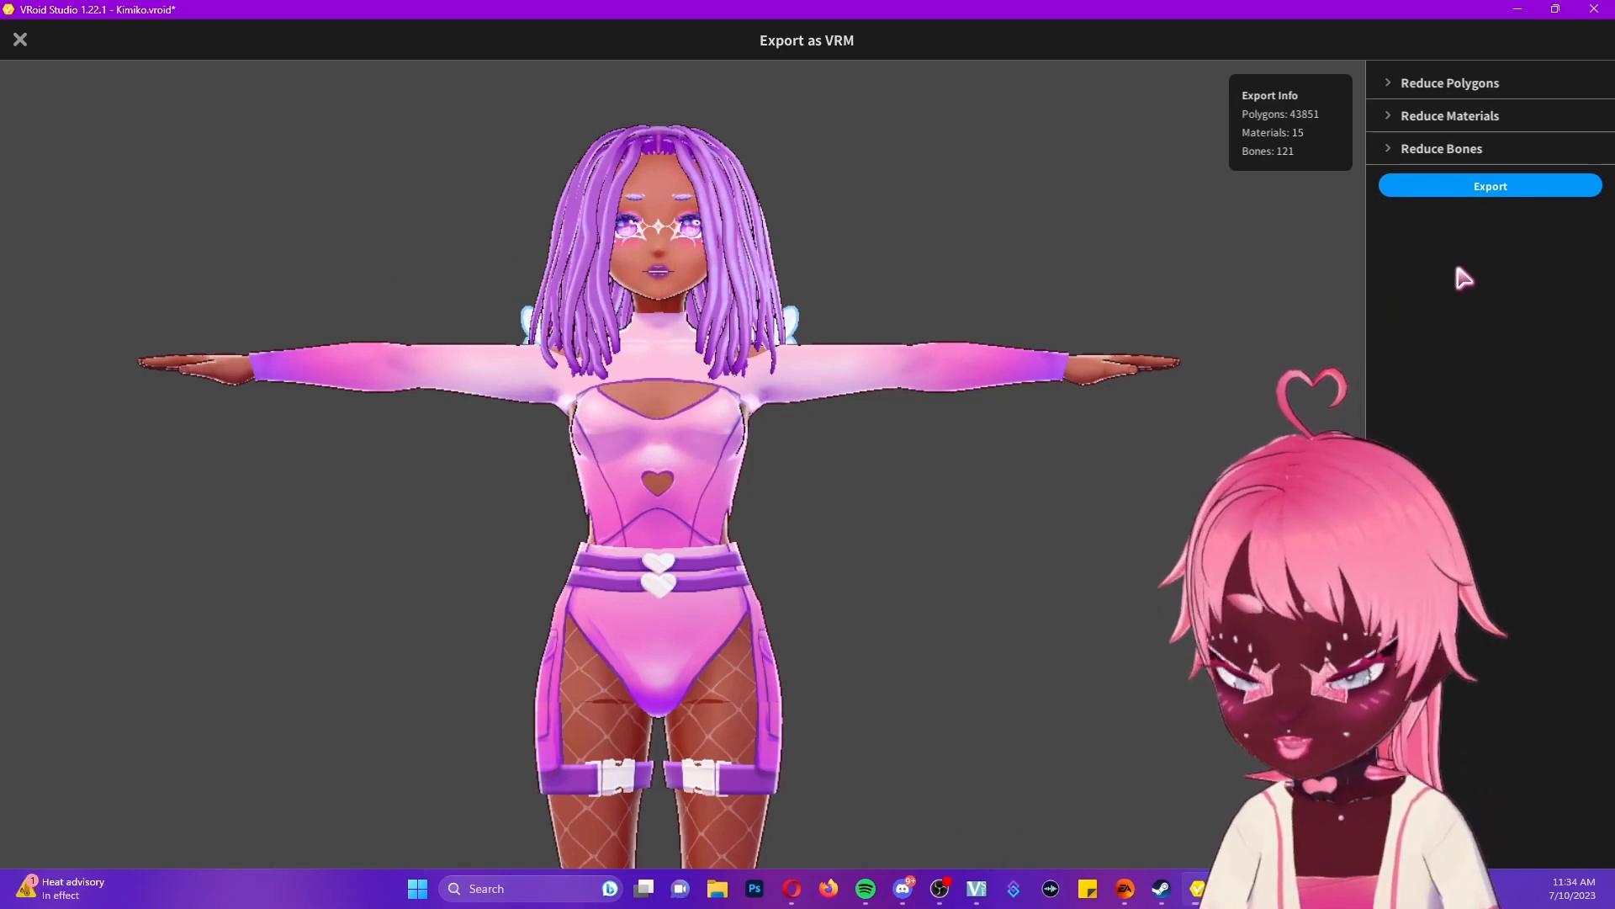
click(1449, 82)
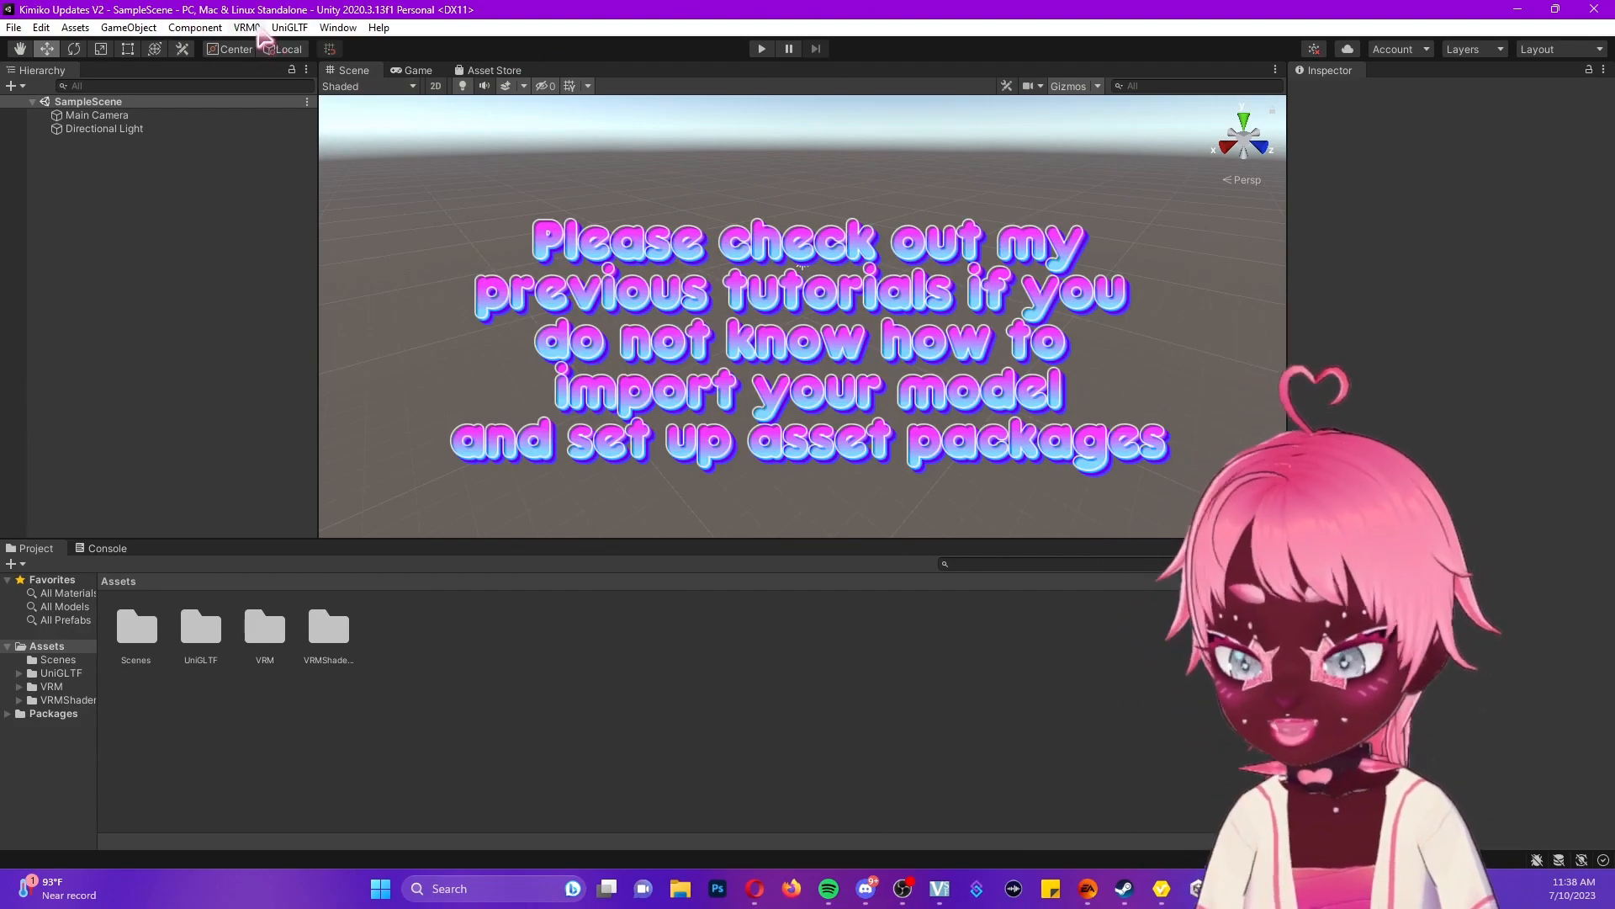
- Open the Kimiko Update.Materials folder in the Project panel
click(245, 27)
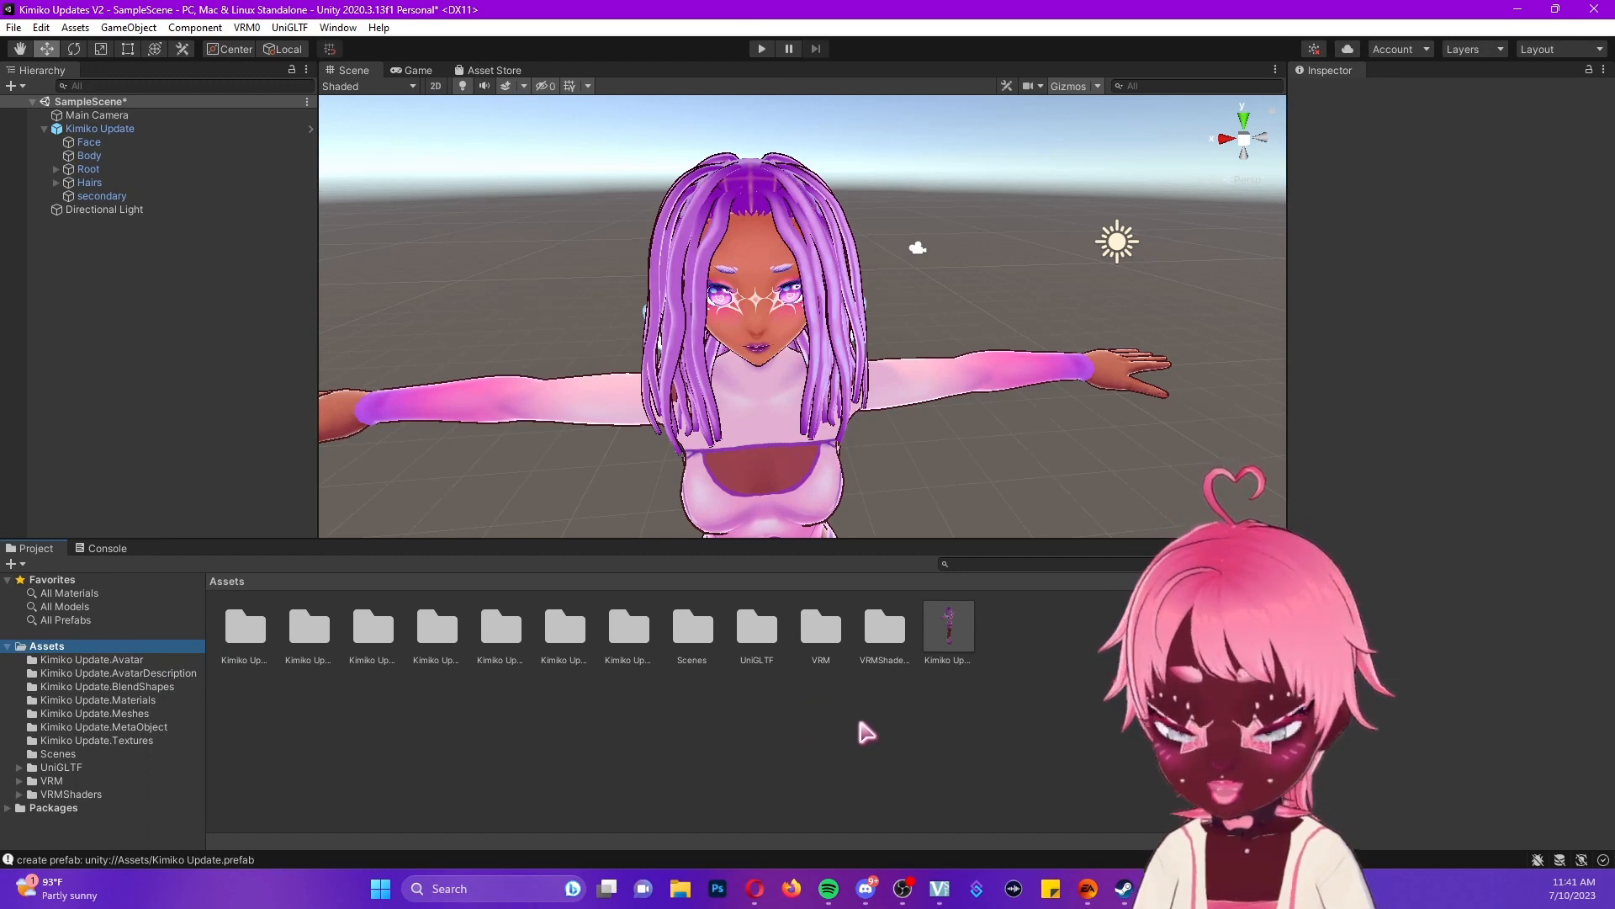
mouse_move(464, 737)
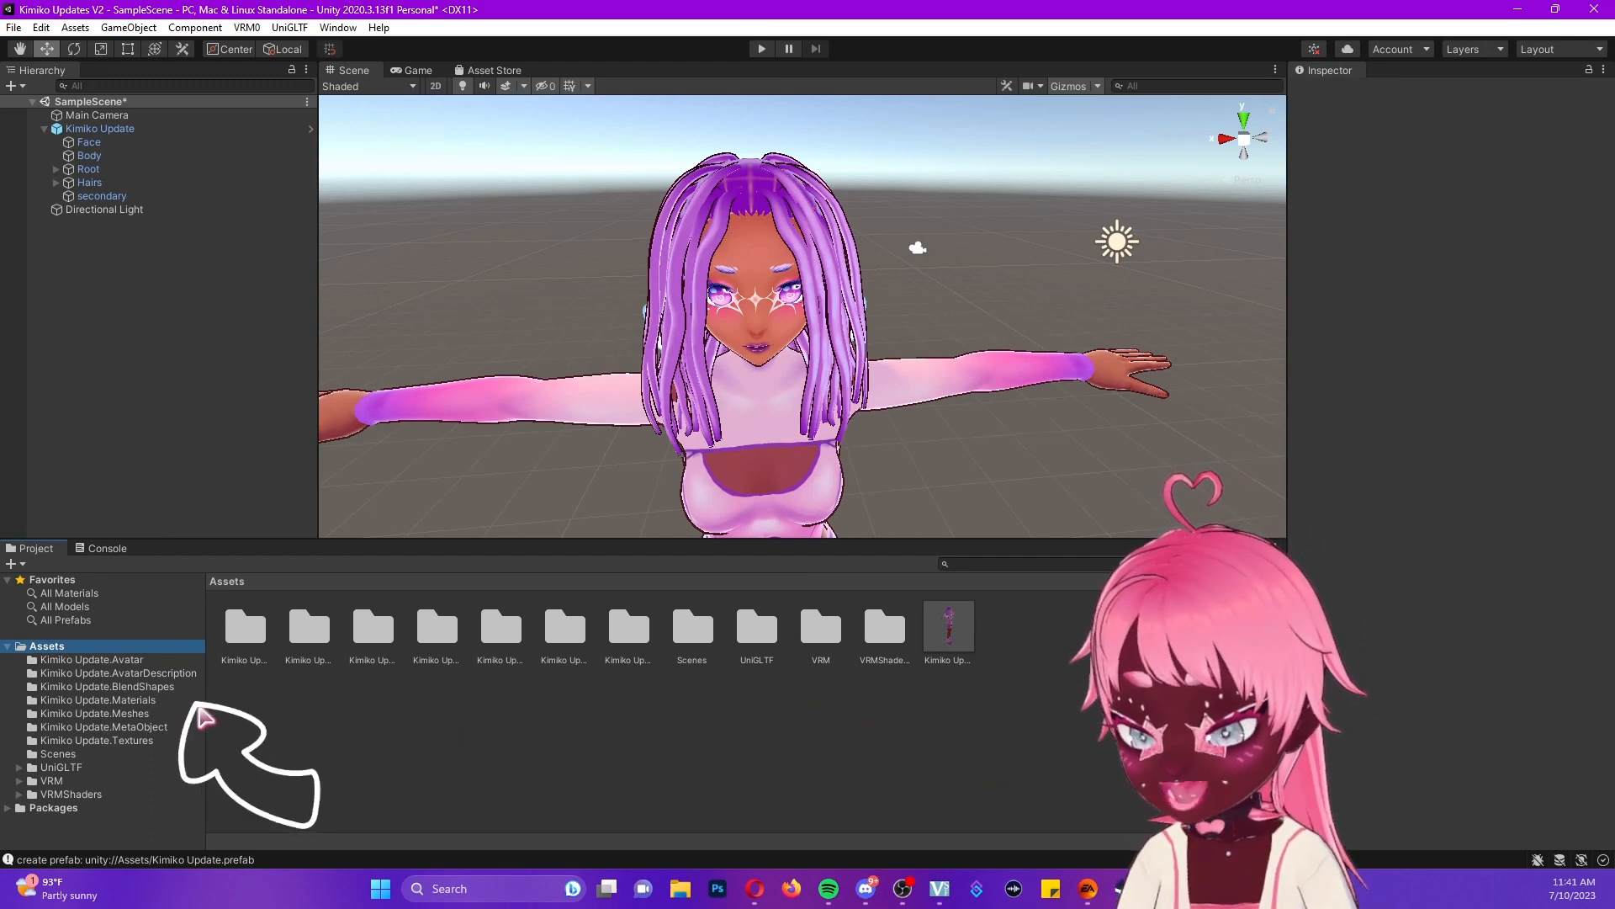
click(98, 699)
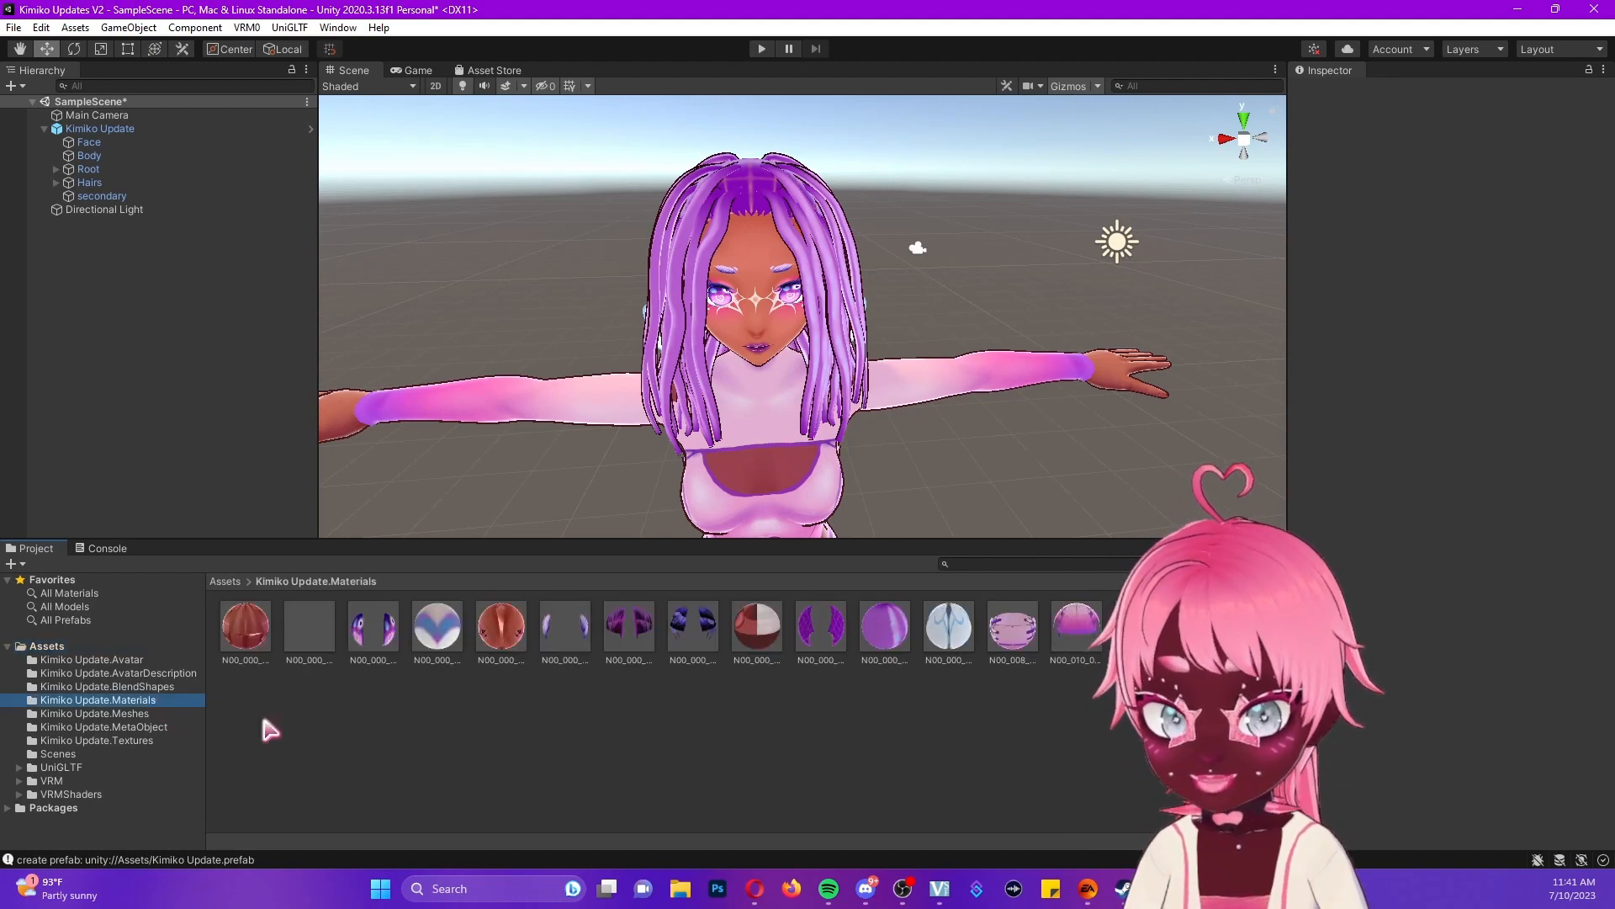
mouse_move(806, 606)
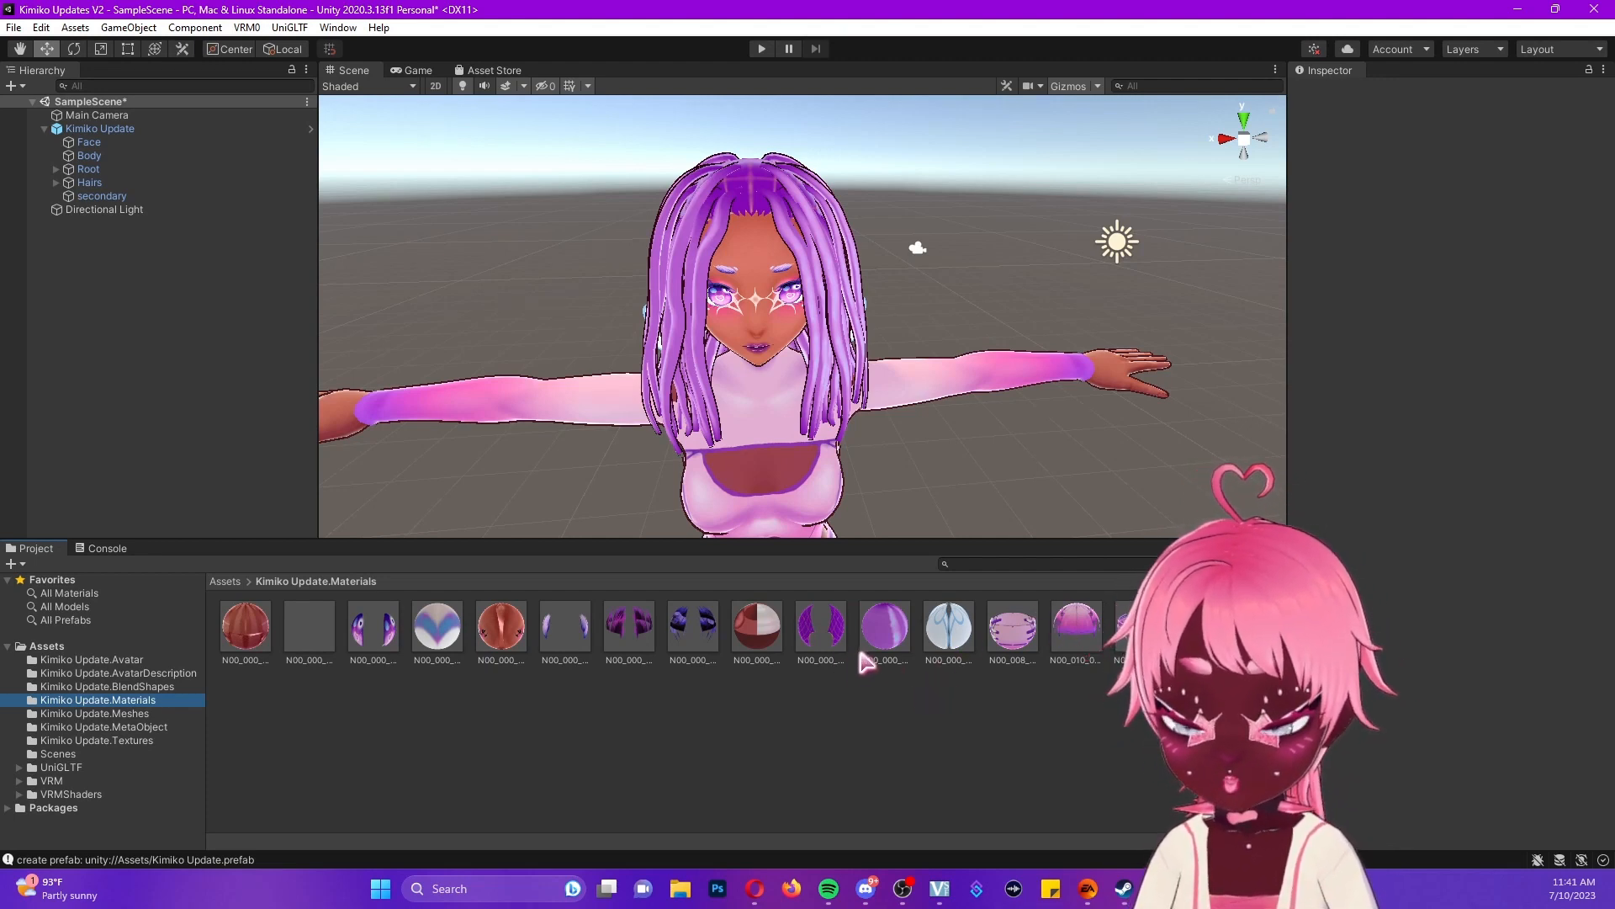
- Set the N00_000_Hair_00_HAIR_01 material's outline colour to hex 461720
click(884, 626)
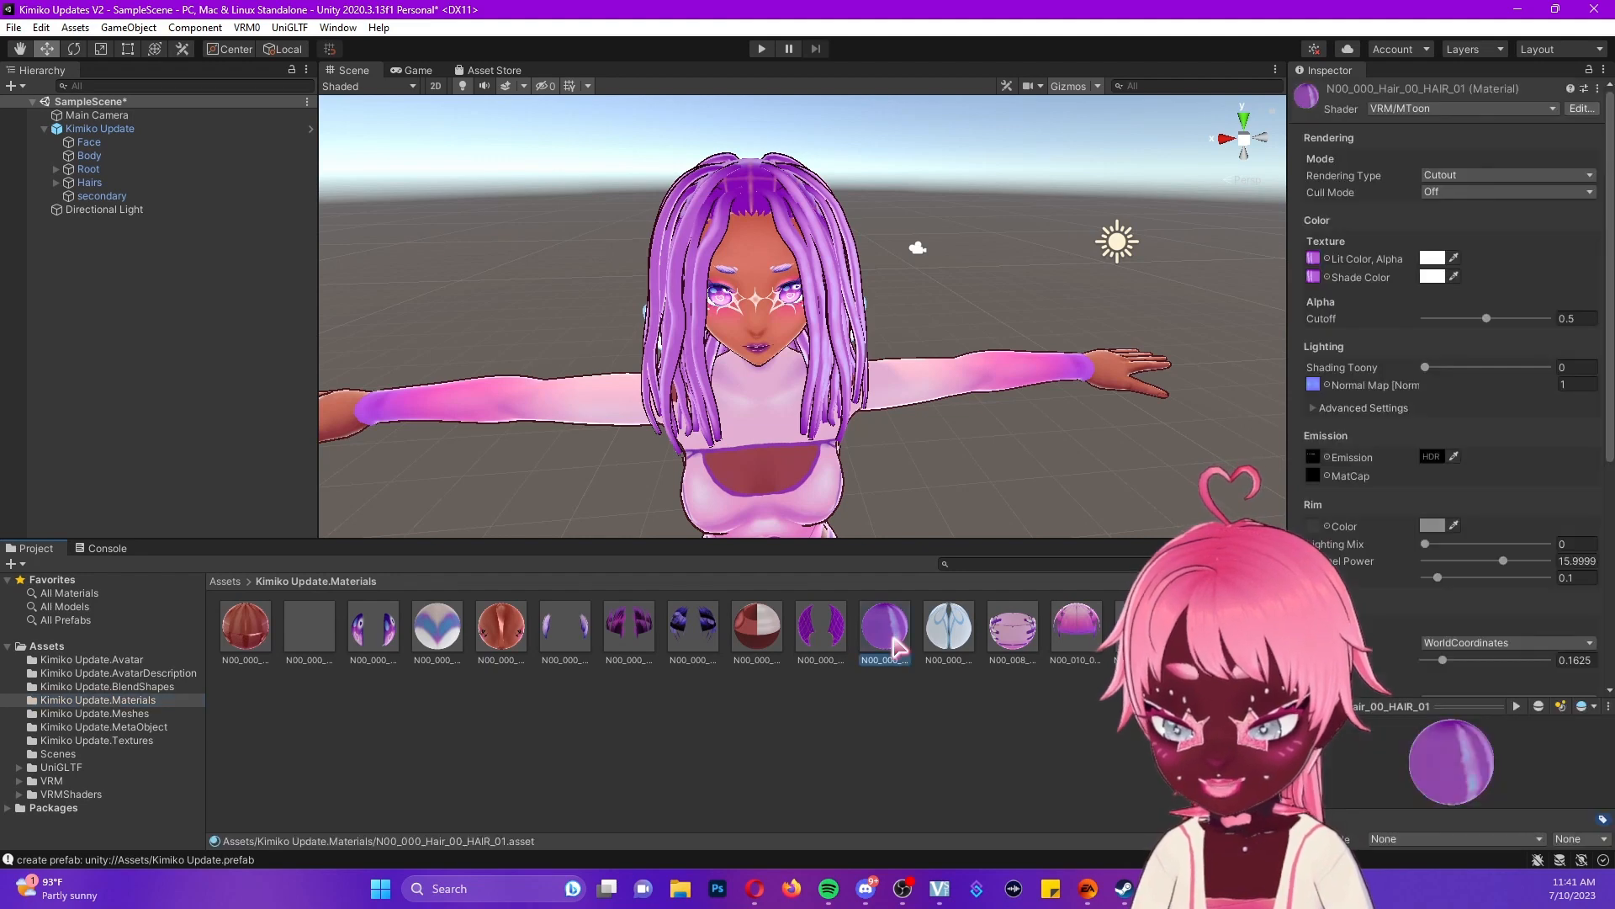
mouse_move(933, 696)
text(0.183)
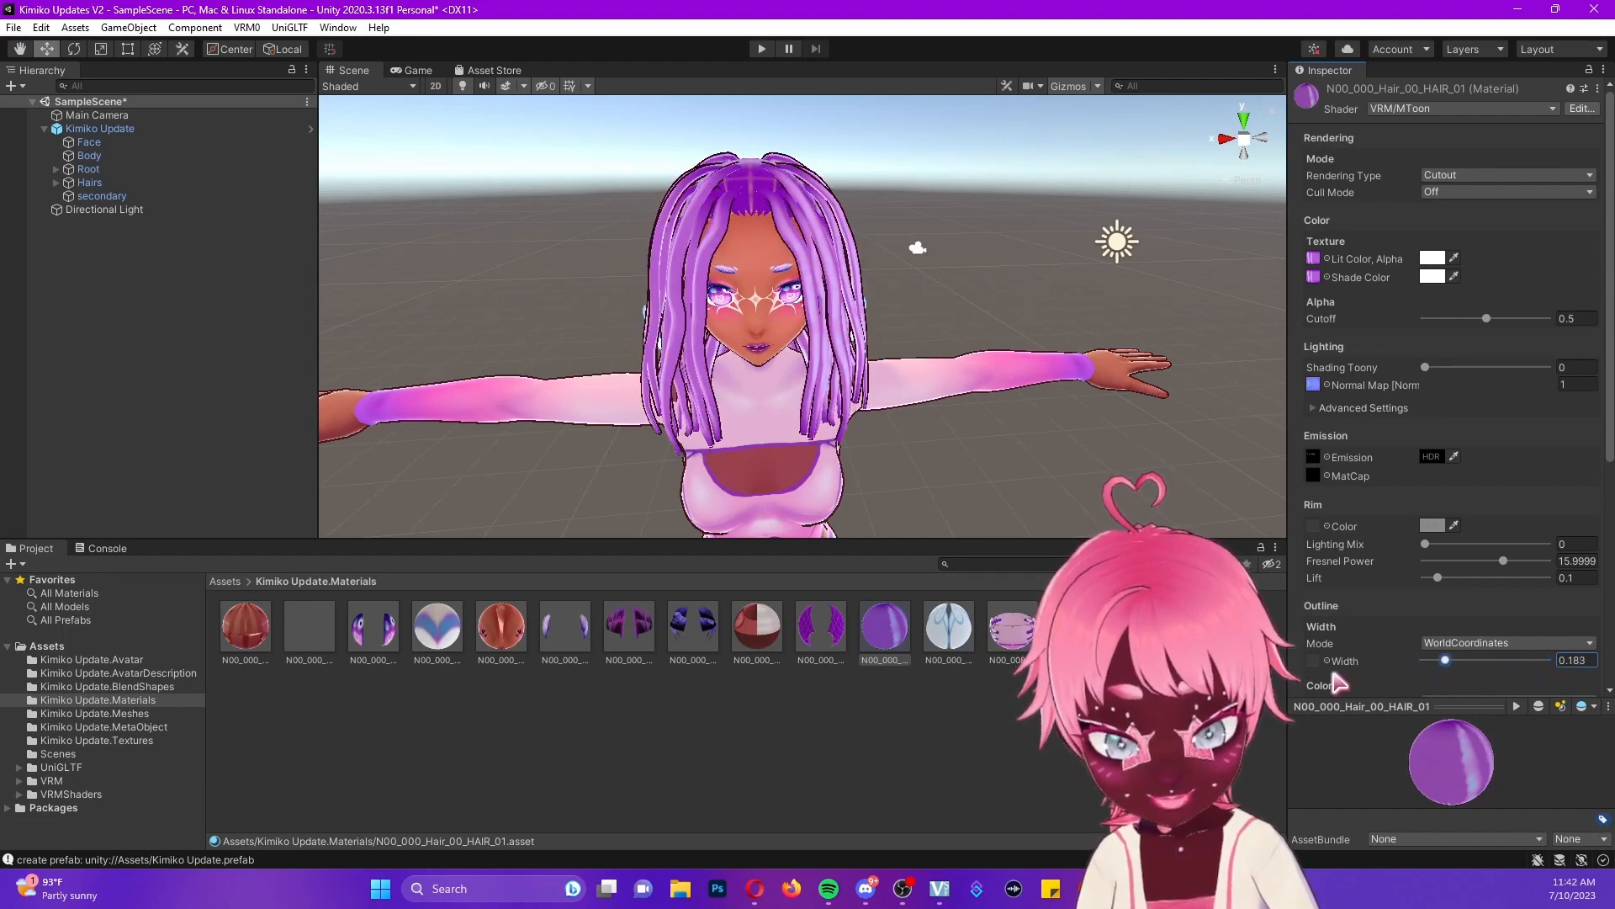
scroll(down, 3)
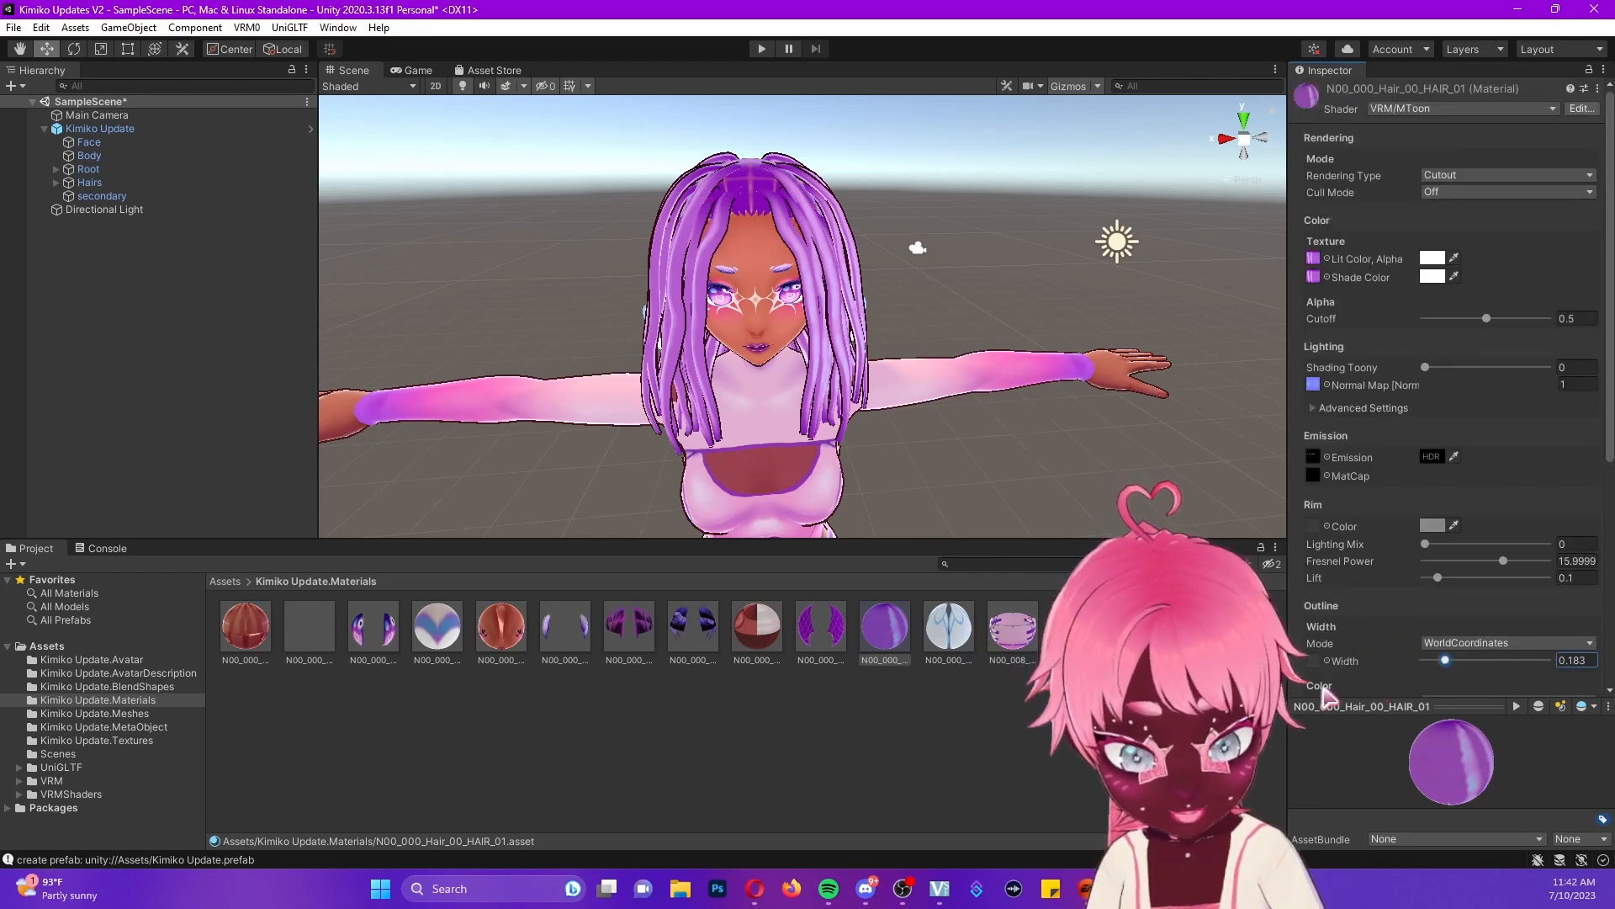
scroll(down, 3)
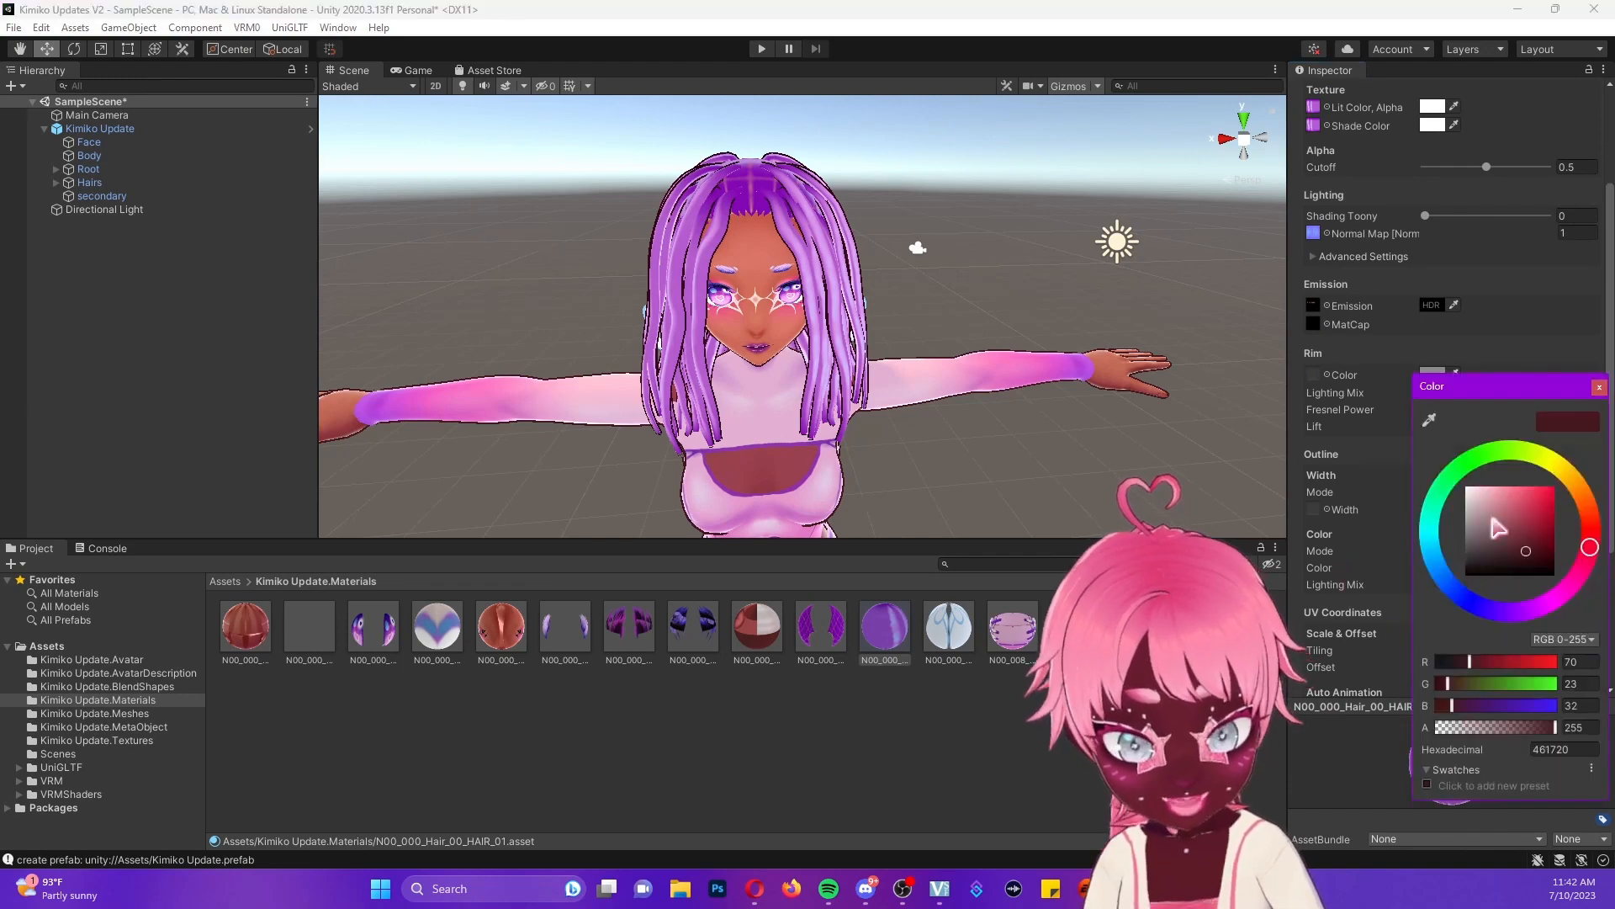
click(1526, 551)
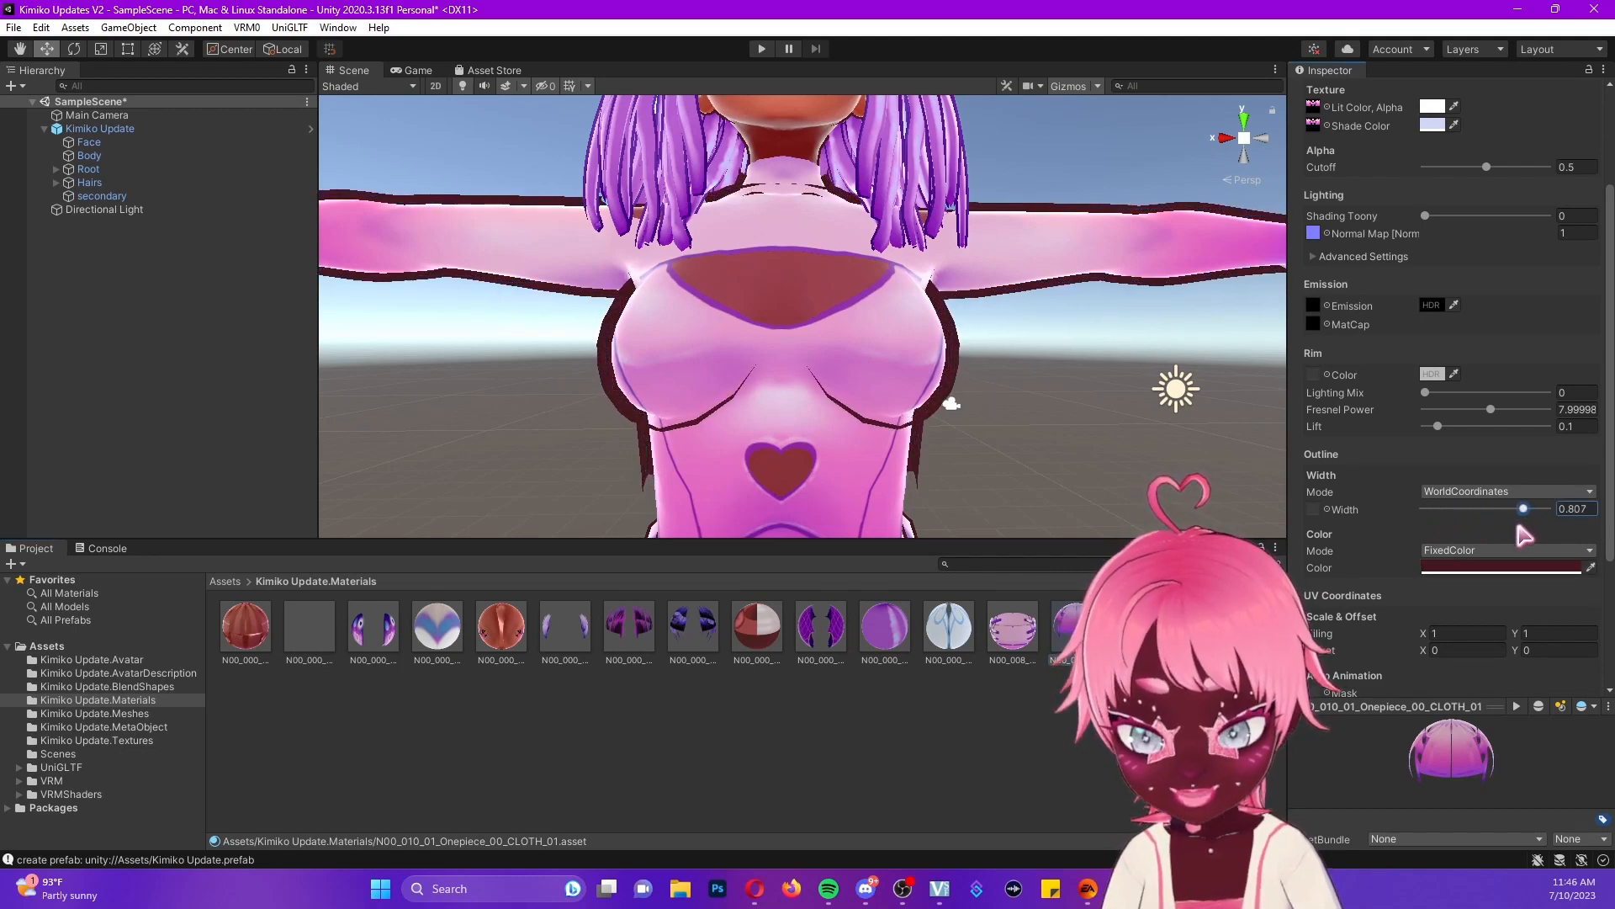
- Set the Onepiece CLOTH material's outline colour to dark maroon 461720
click(1504, 568)
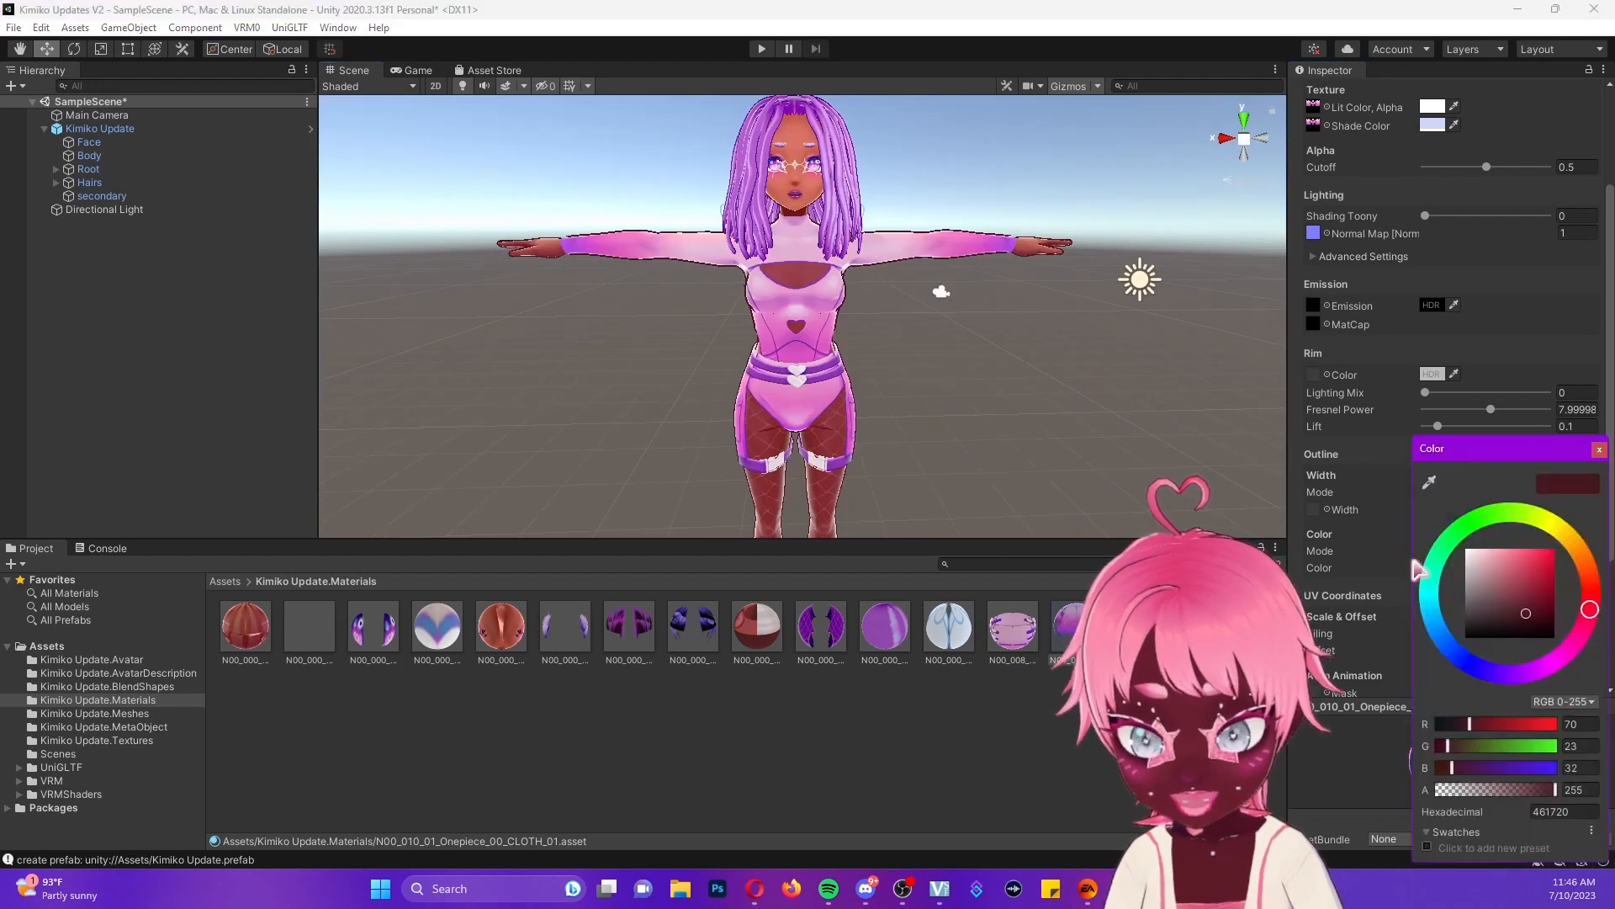
click(1504, 565)
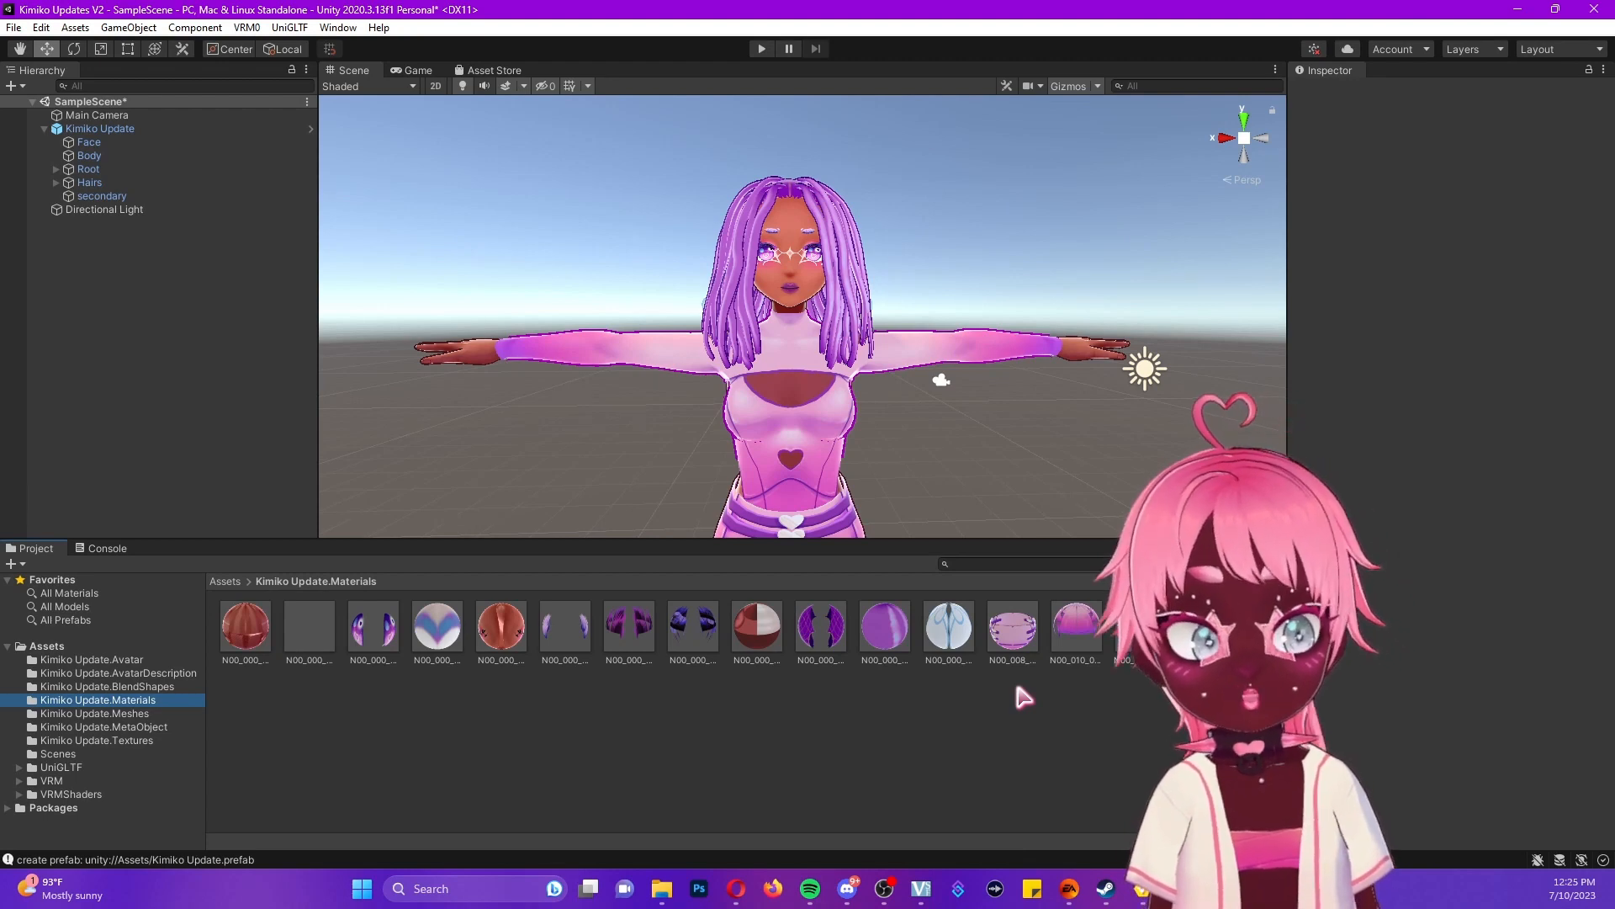
mouse_move(183, 702)
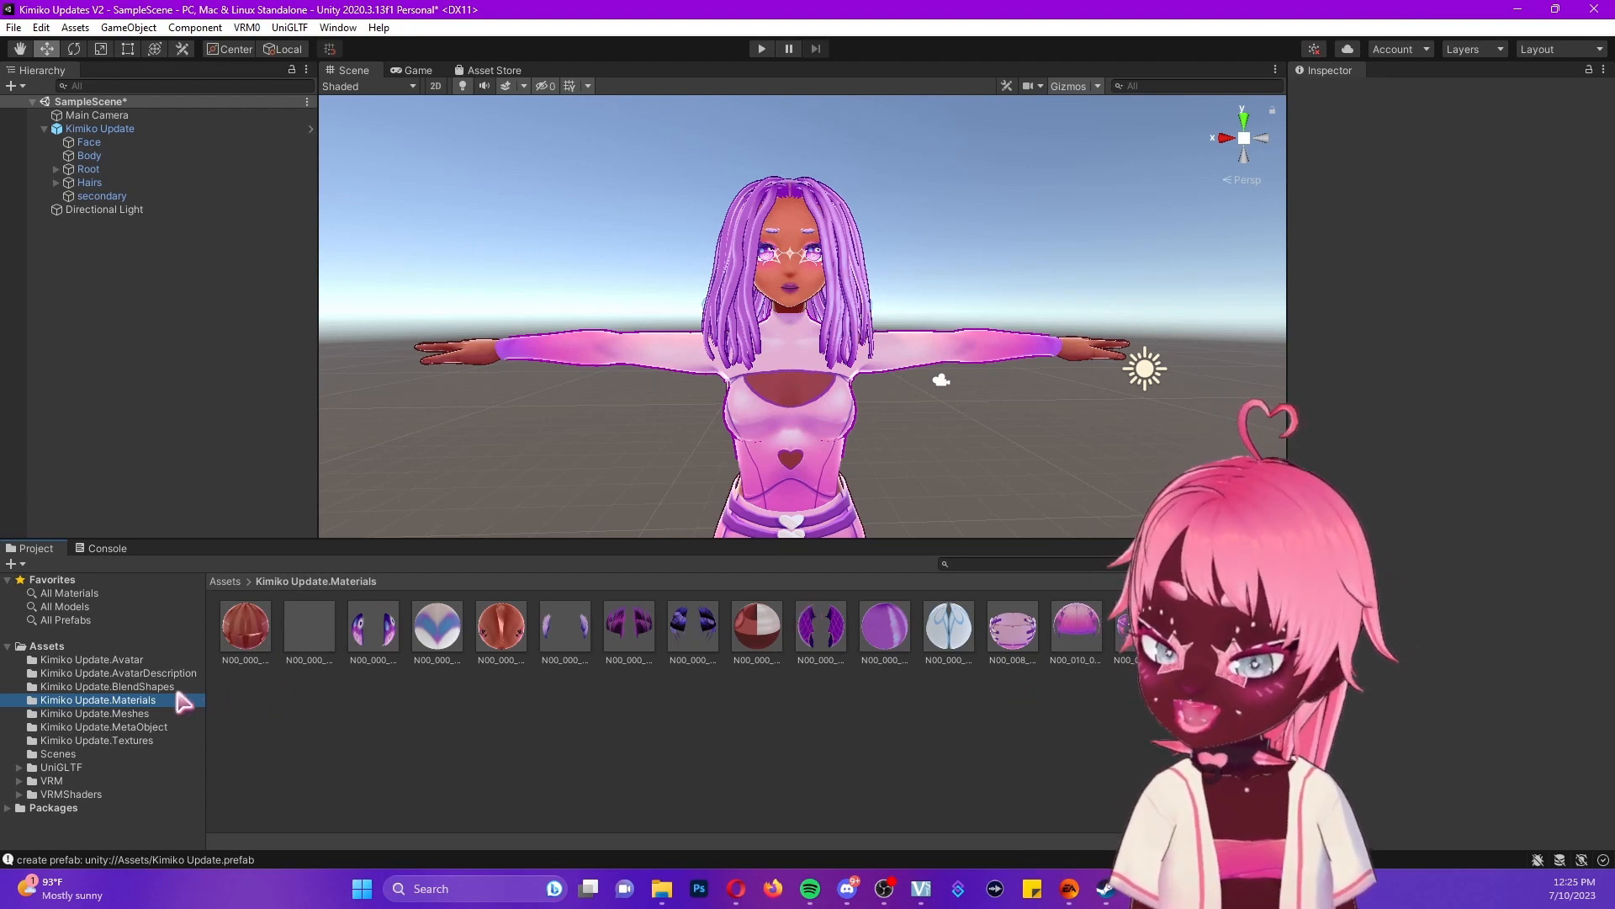
- Show texture _16 from Kimiko Update.Textures in File Explorer
click(96, 739)
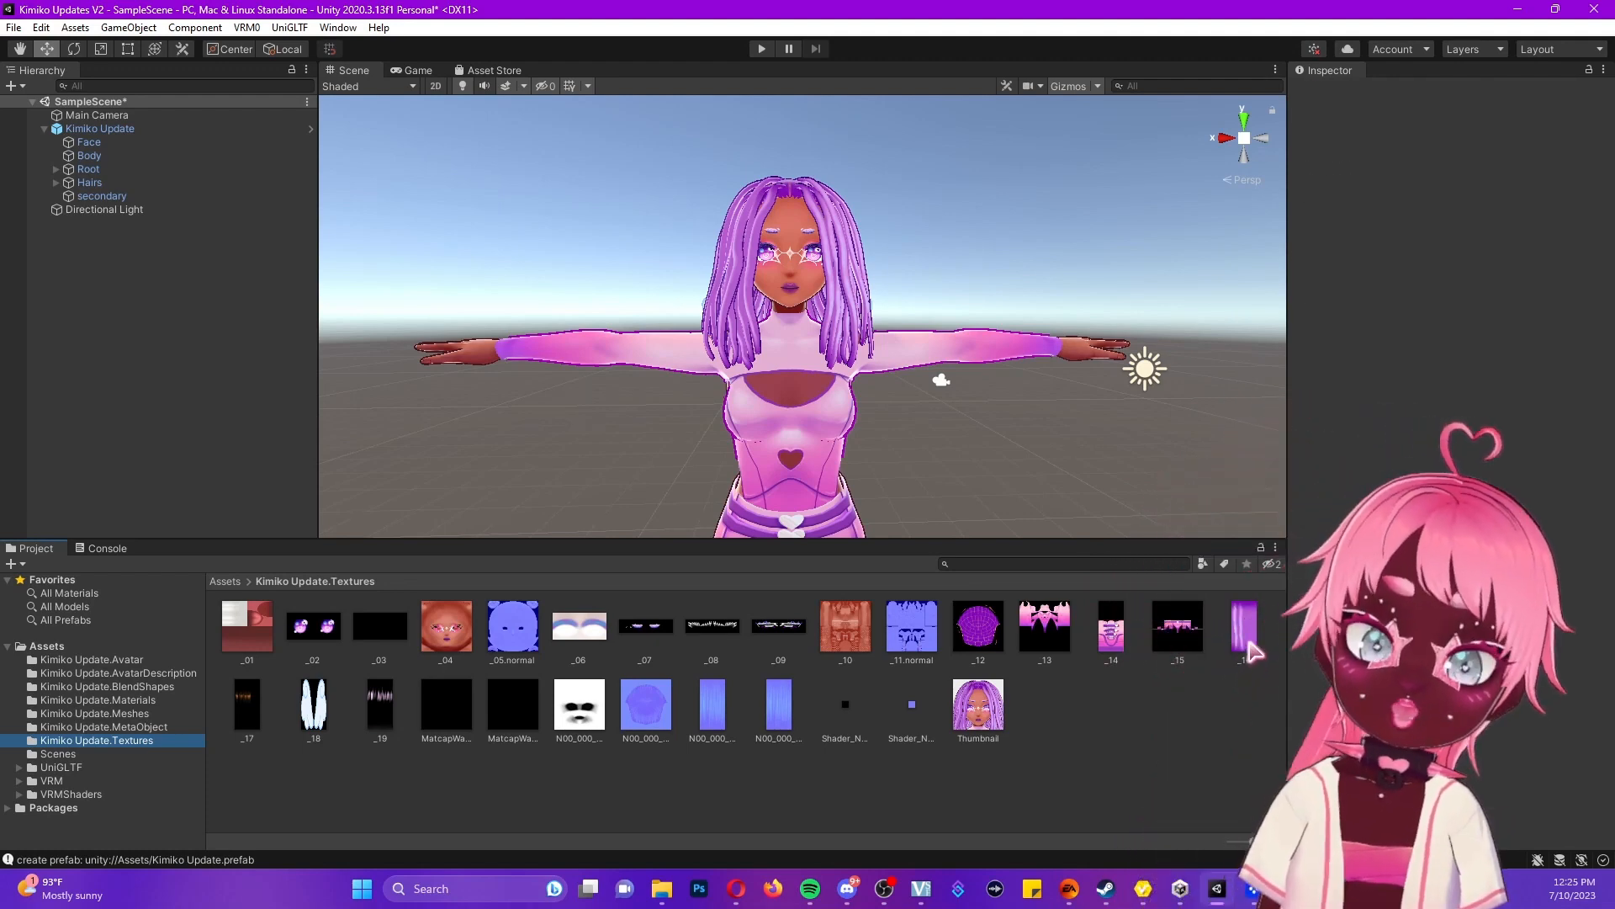
right_click(1244, 631)
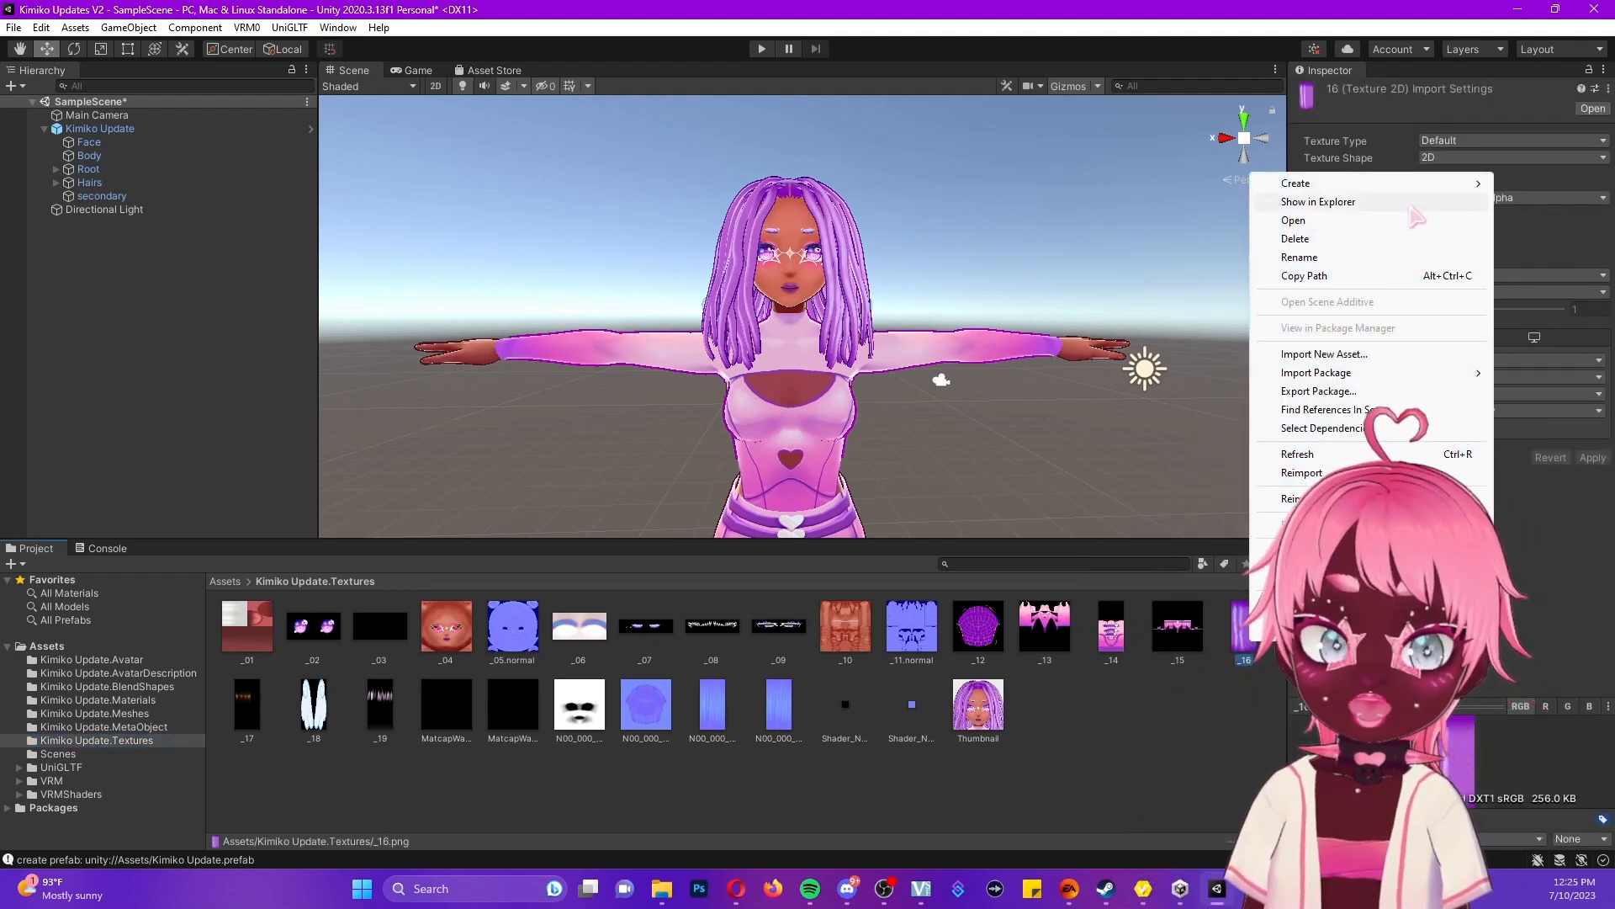
click(1317, 201)
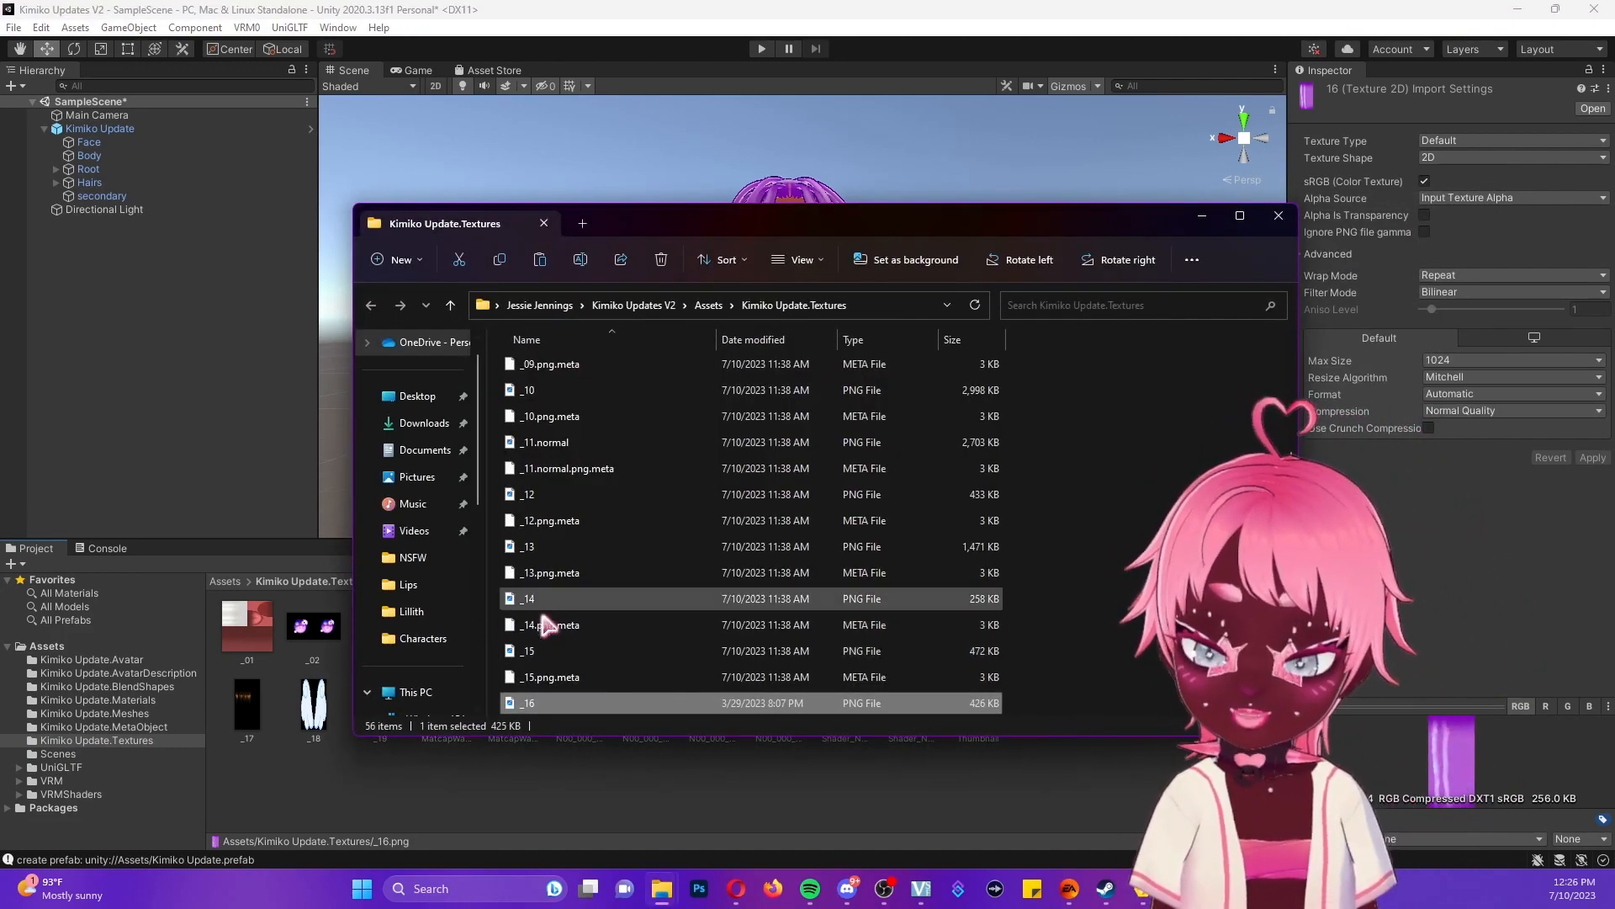
- Scroll the Kimiko Update.Textures folder back to the selected _16 image
scroll(up, 3)
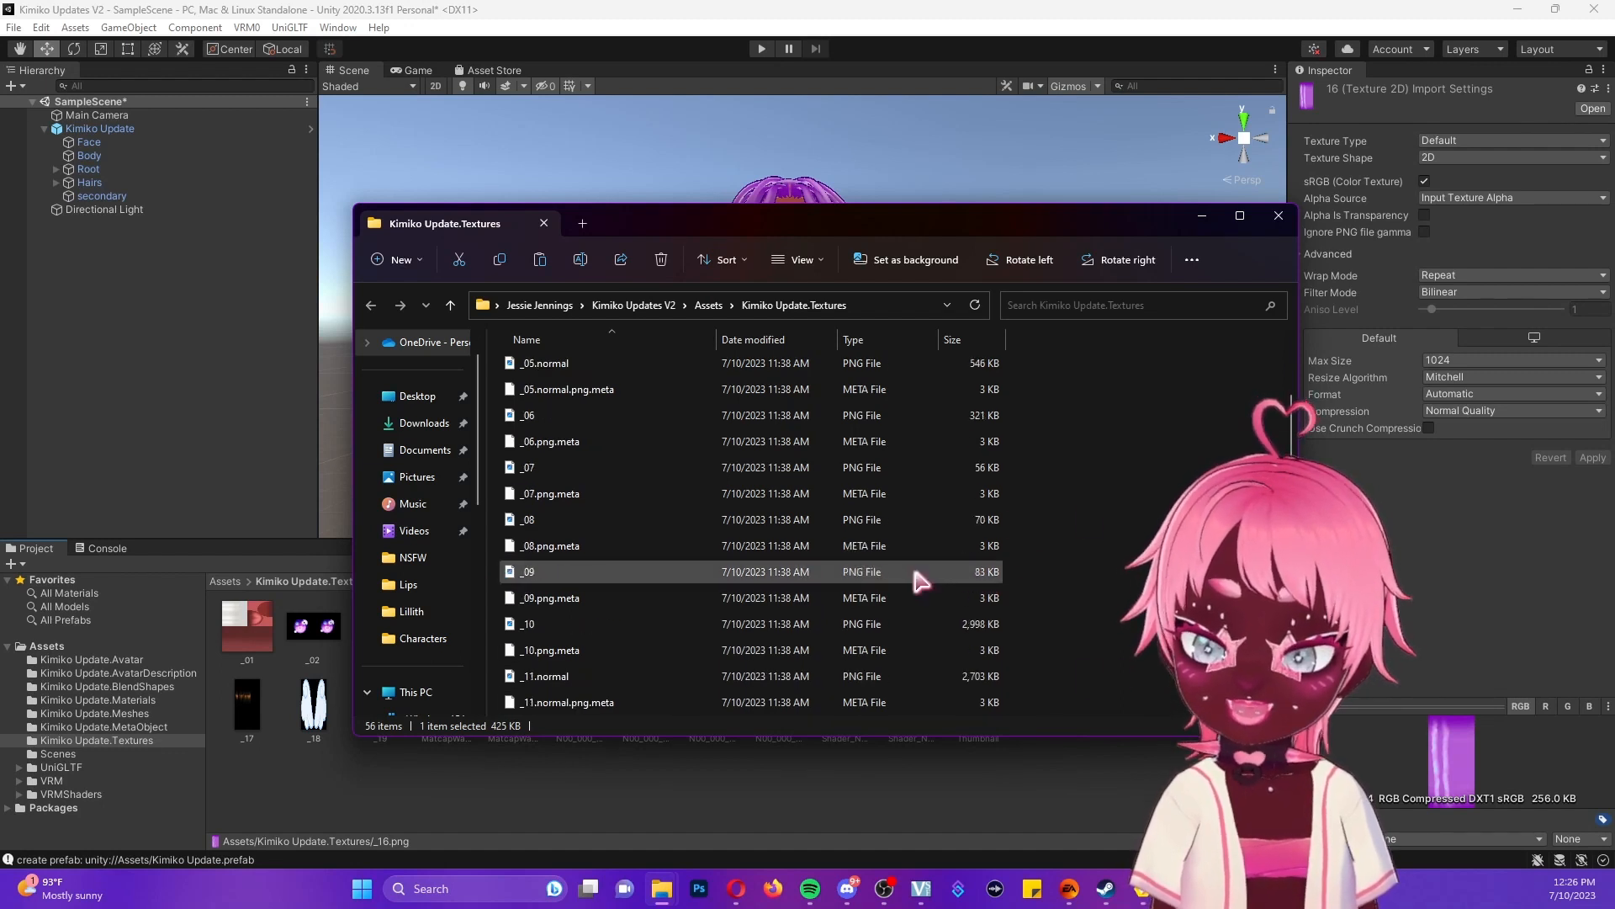
scroll(down, 3)
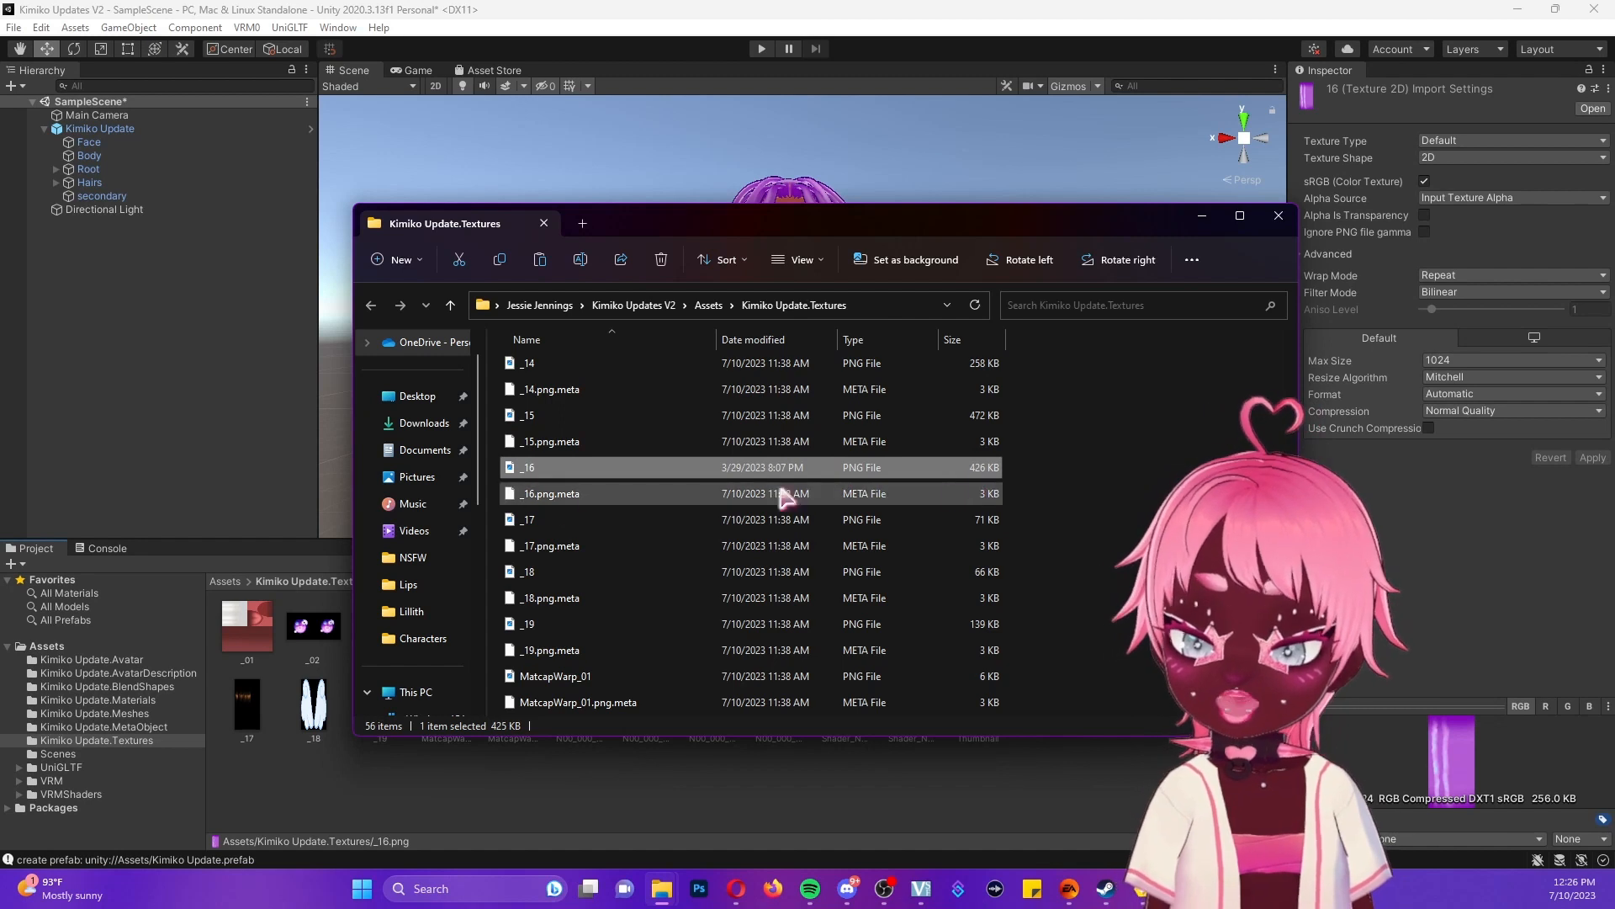
mouse_move(527, 467)
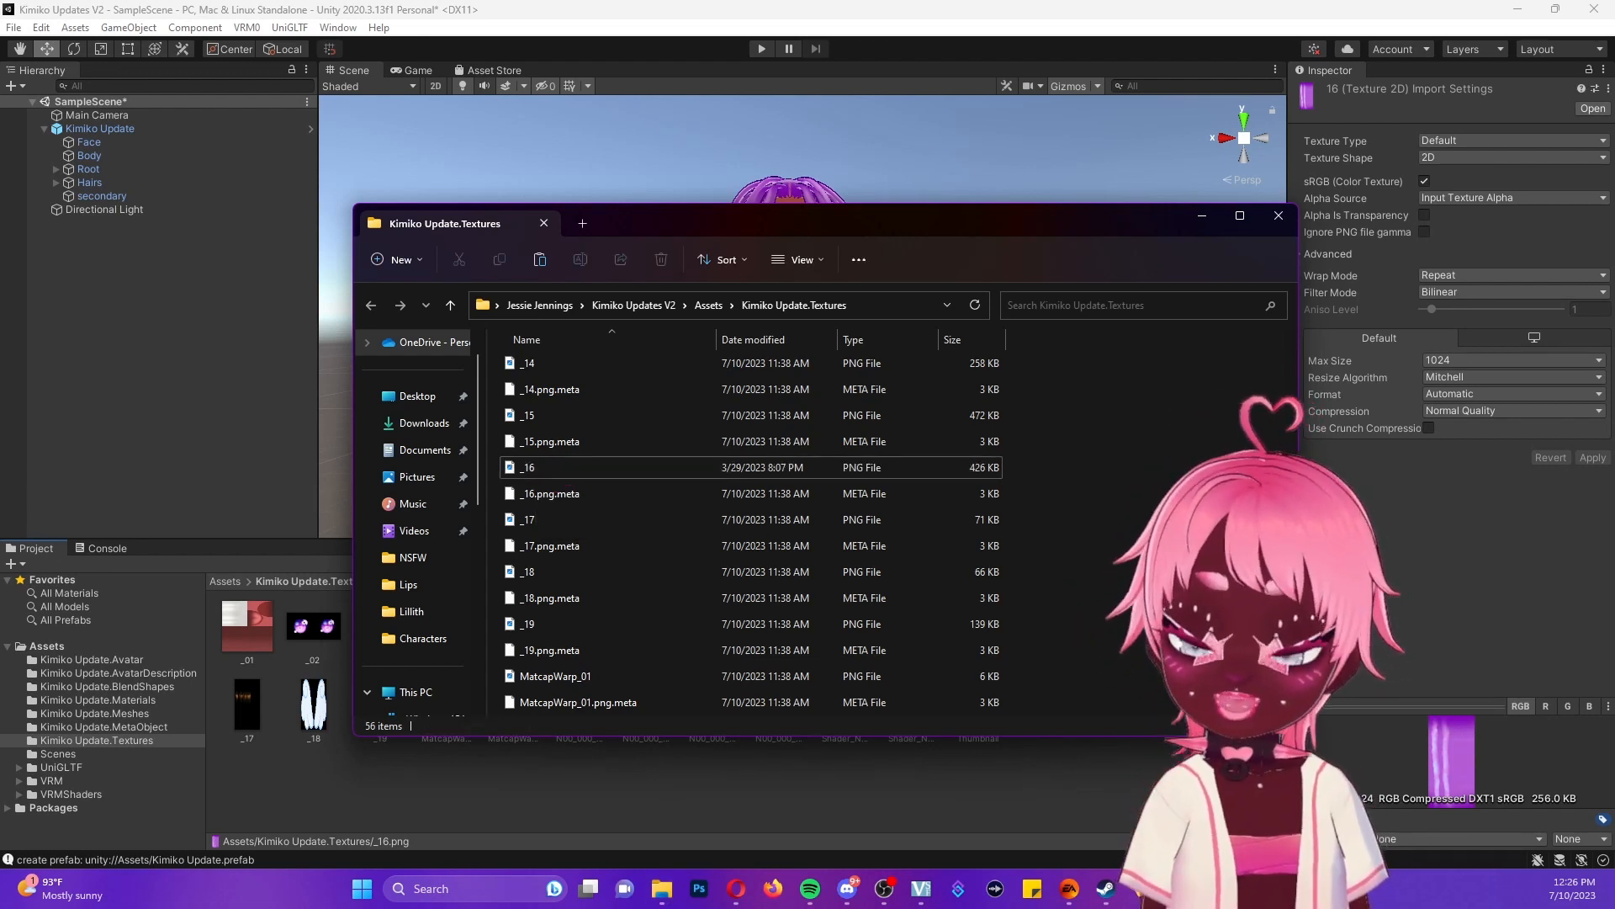
mouse_move(1050, 526)
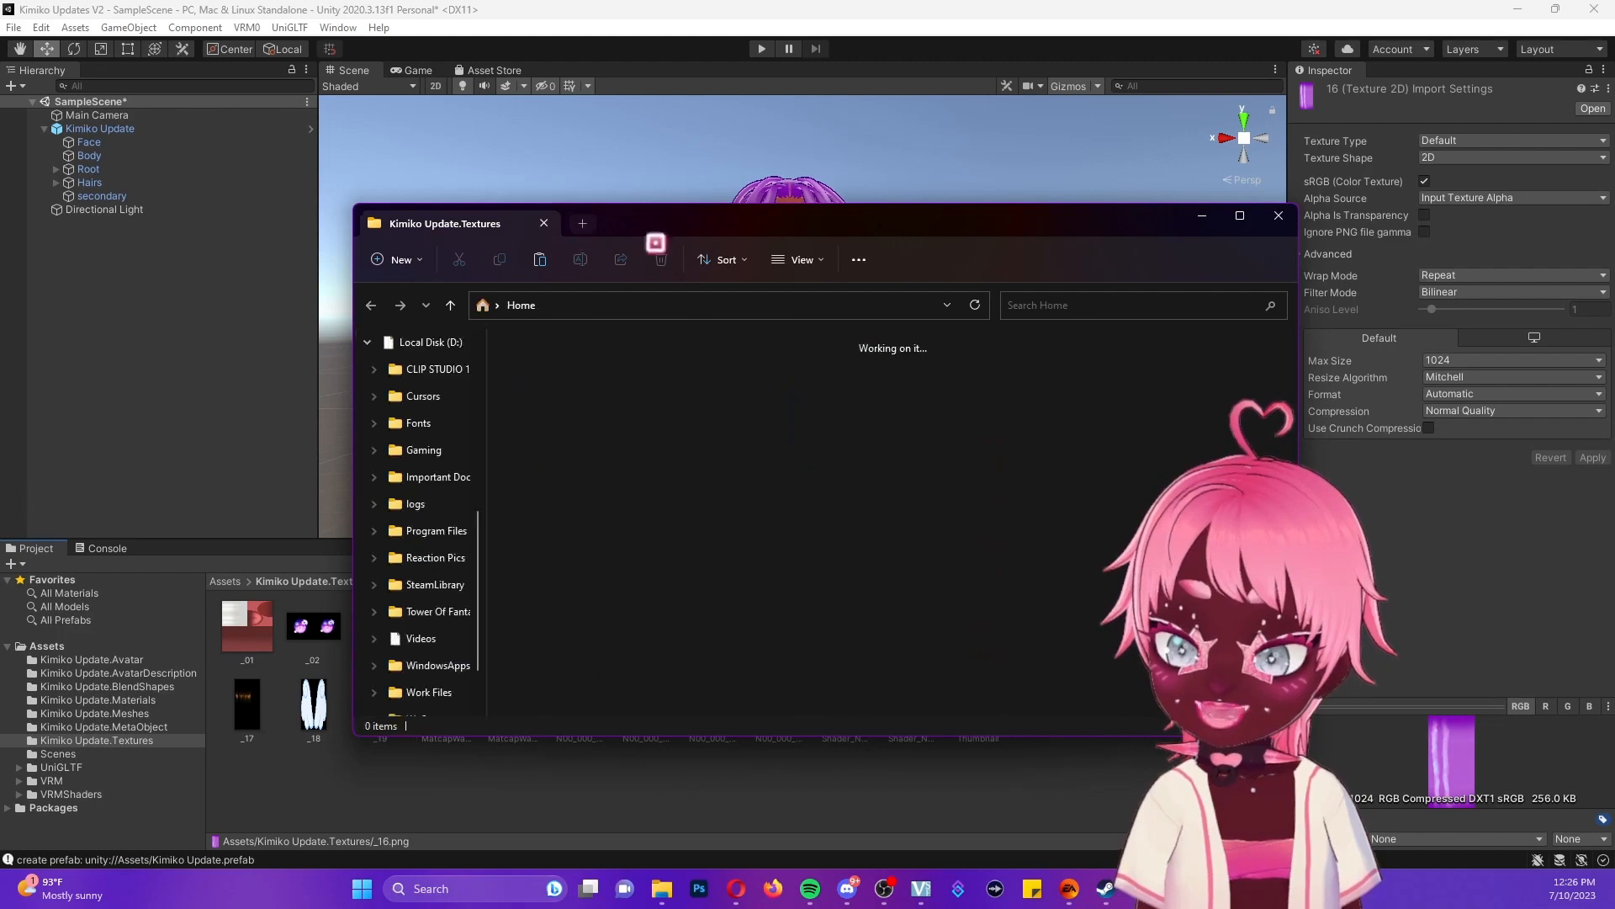
- Copy the locs pastel hot pink texture and rename the copy _16
click(582, 222)
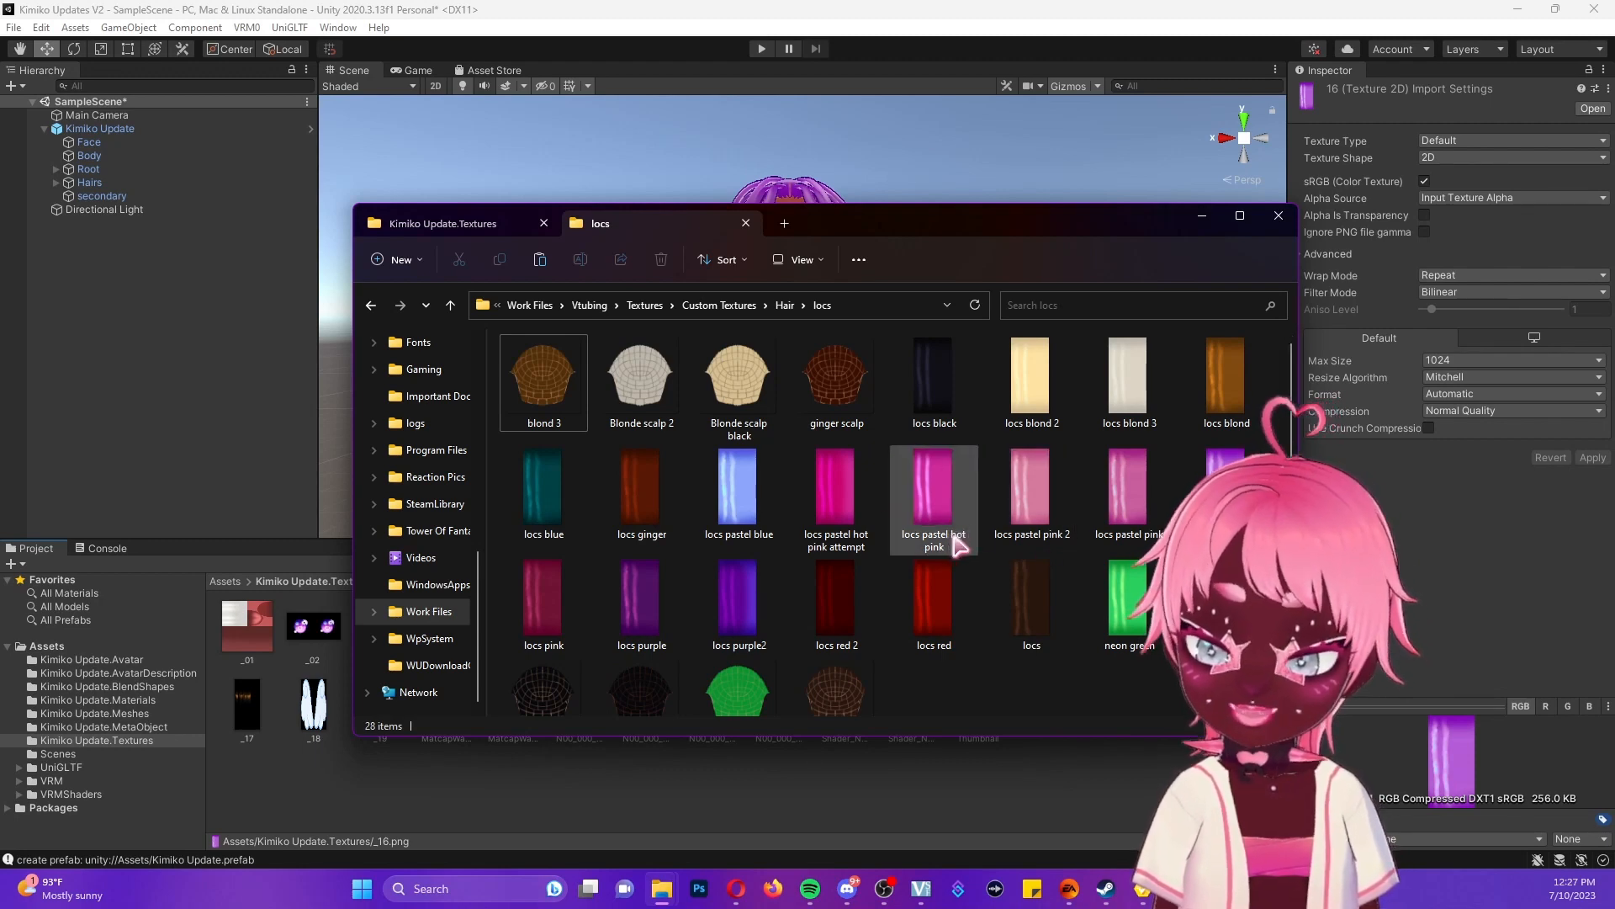
right_click(932, 495)
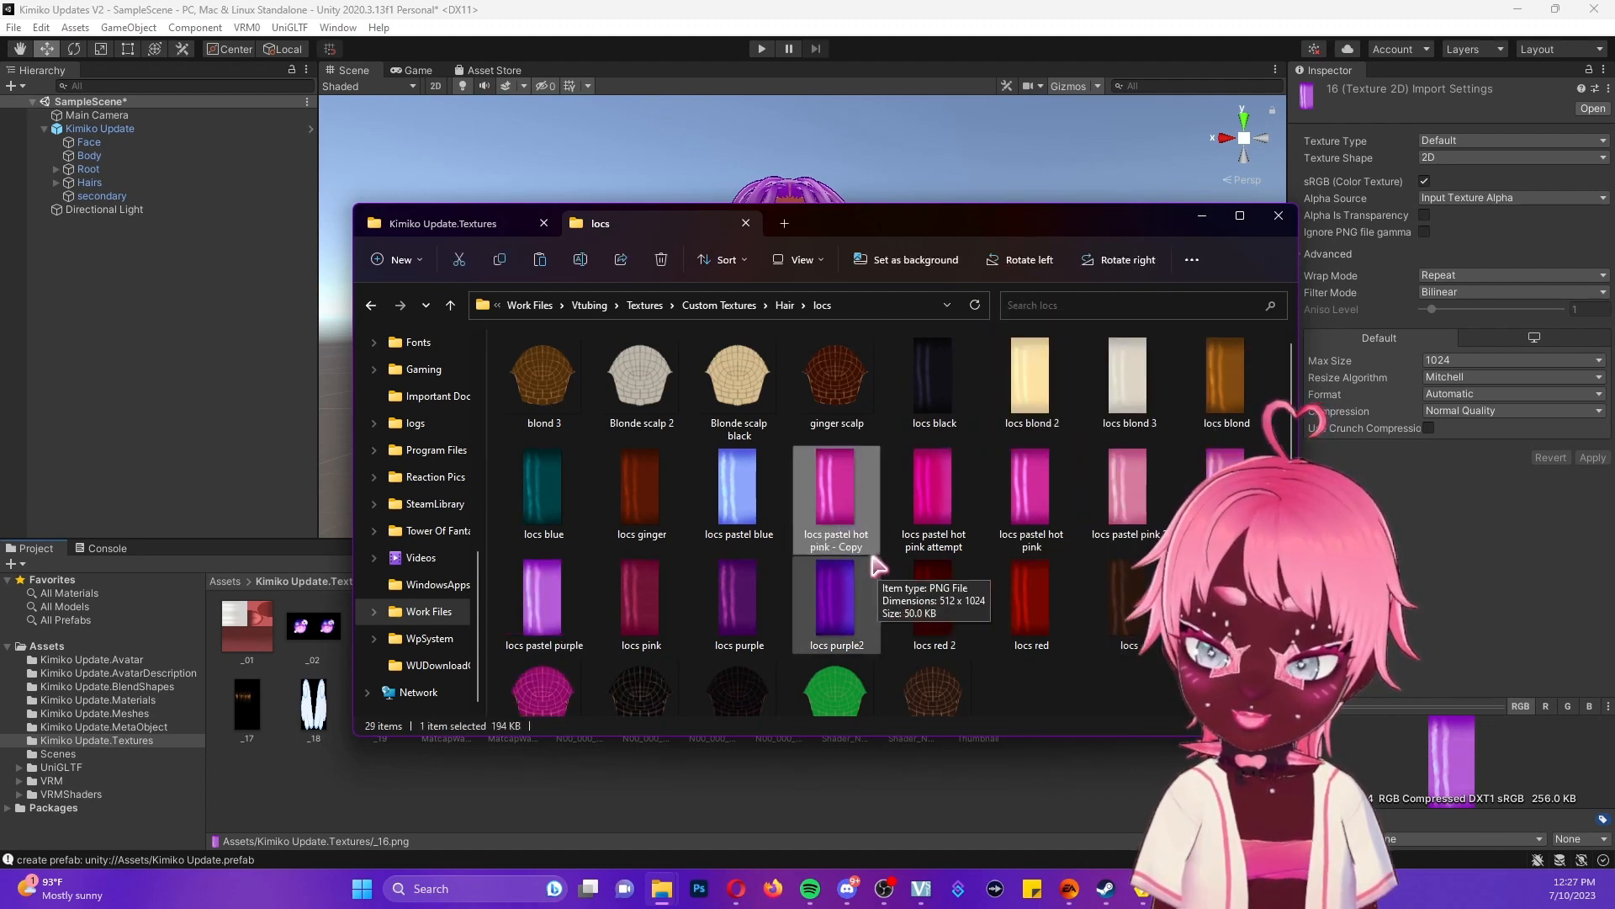
right_click(836, 484)
text(_16)
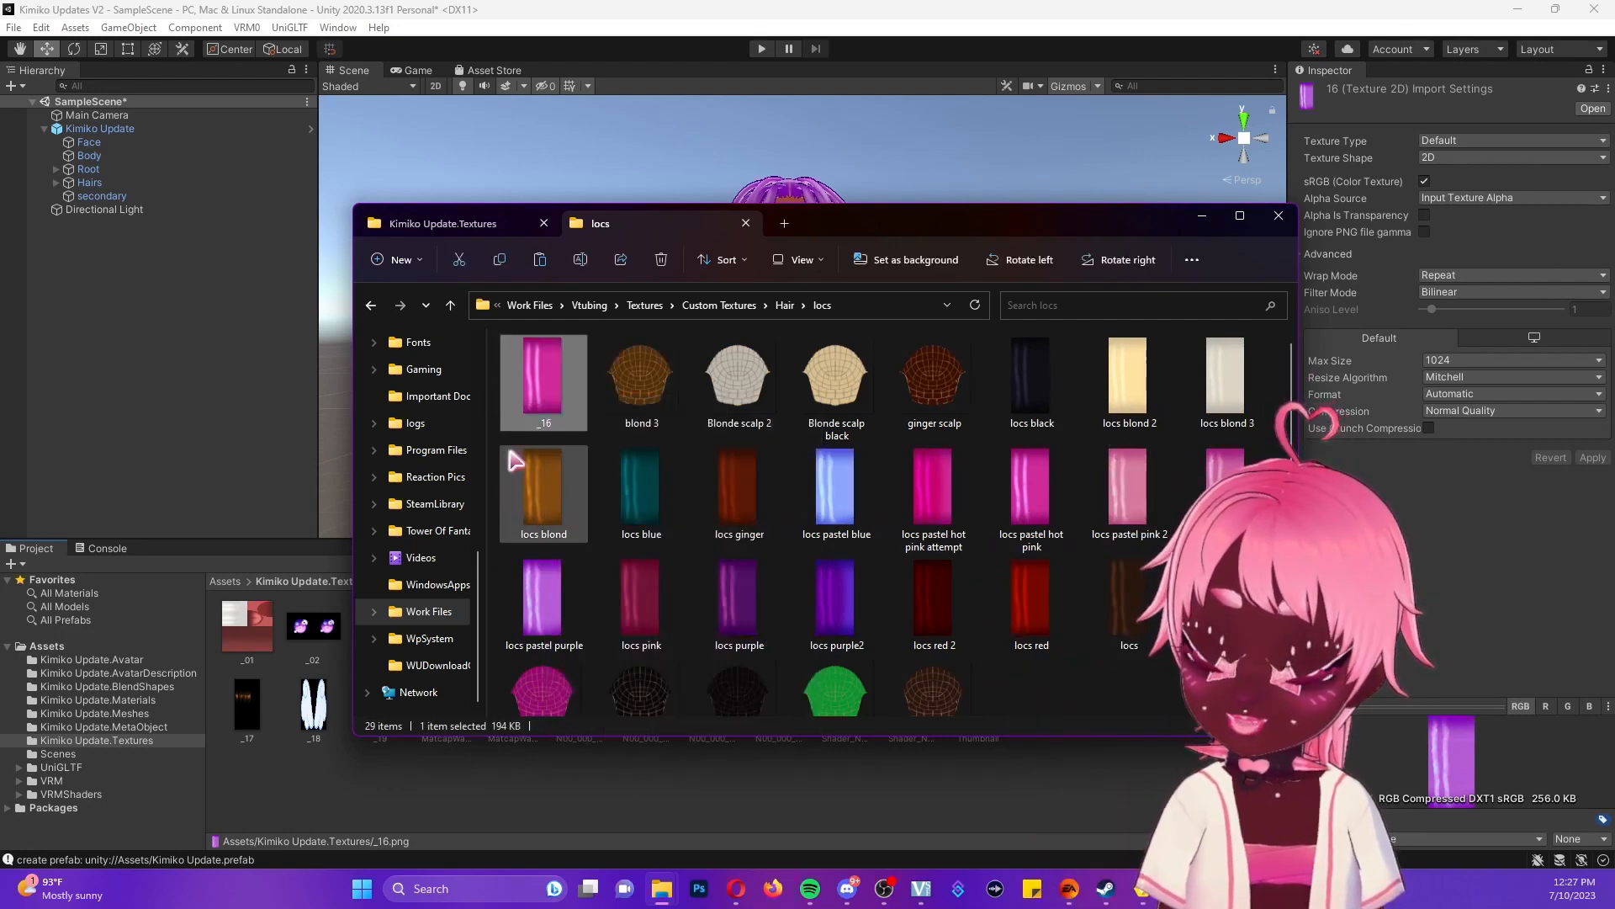
mouse_move(474, 224)
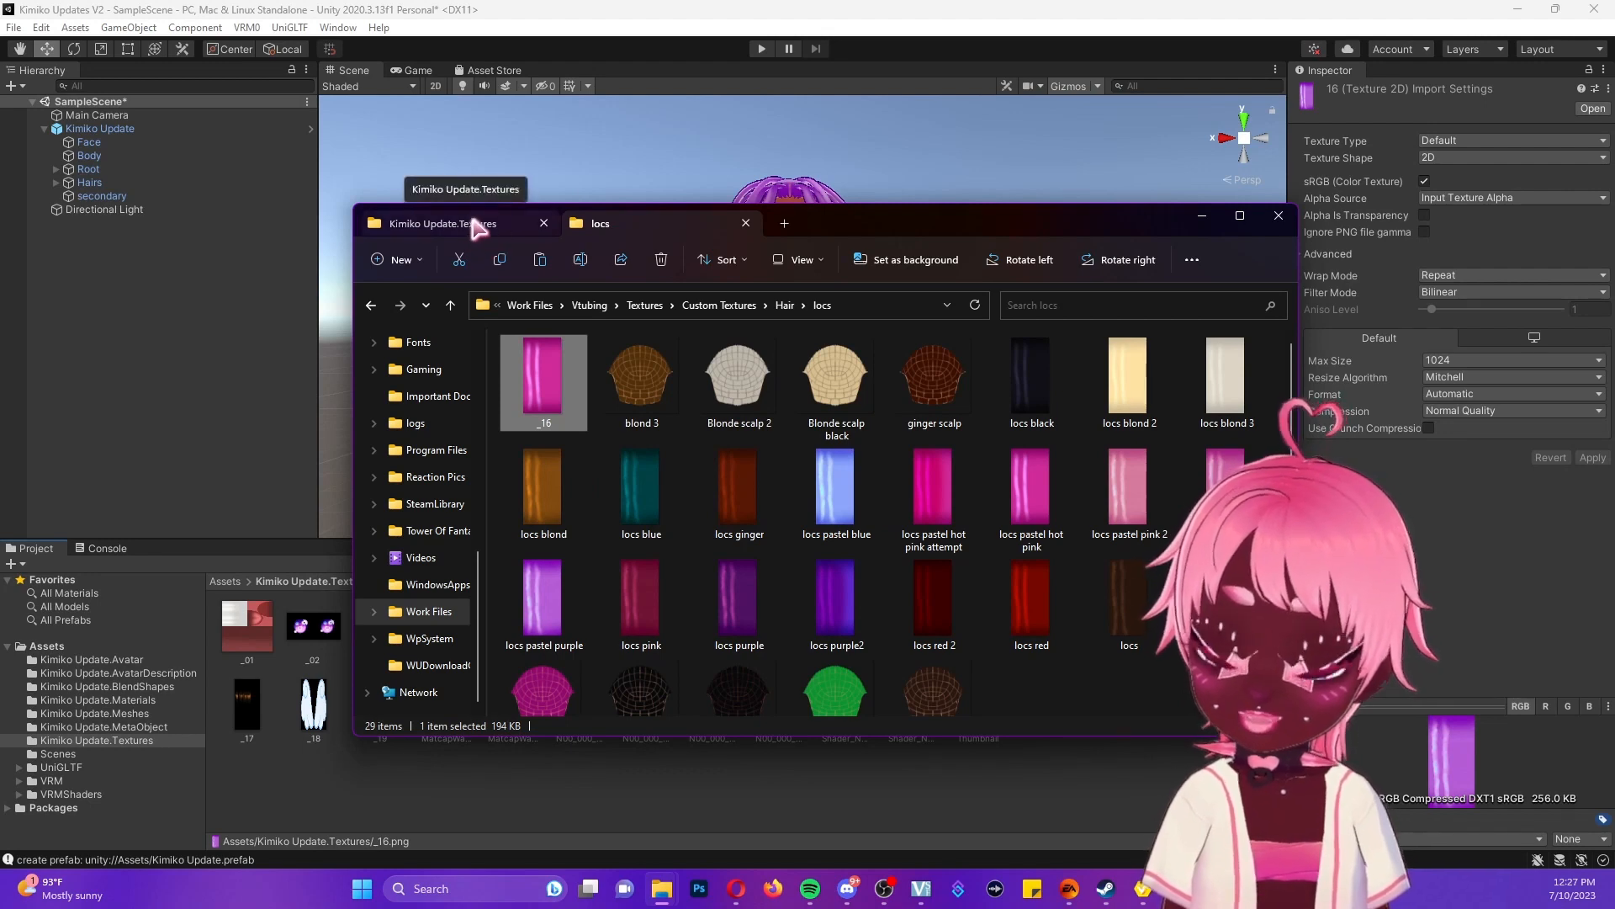
- Move the new _16 into Kimiko Update.Textures, replacing the original file
click(445, 222)
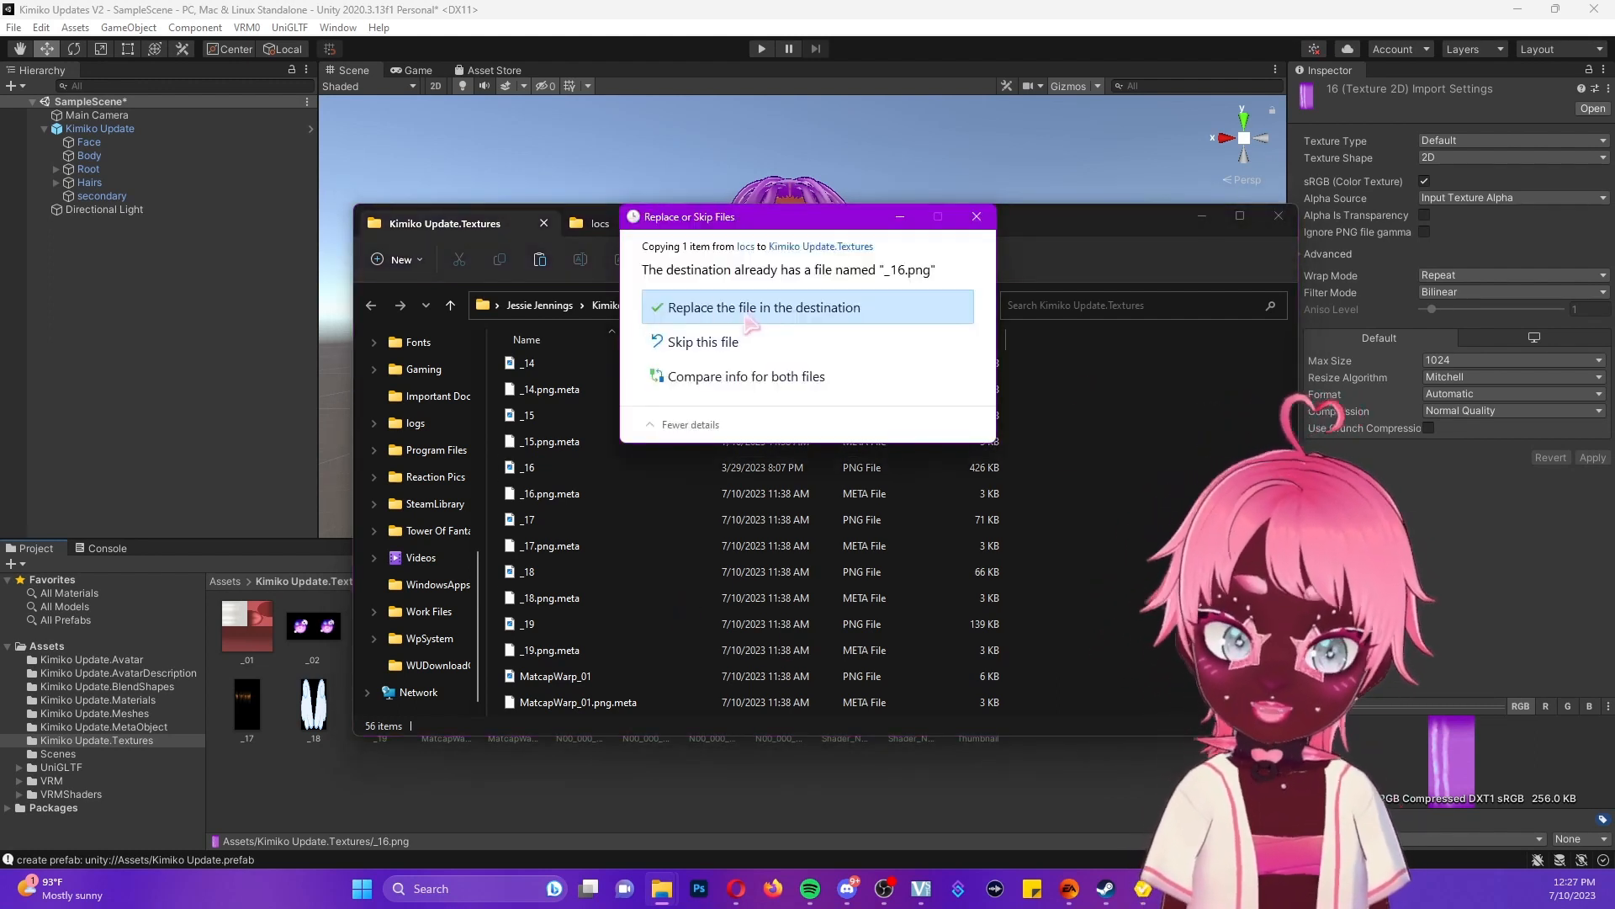
click(762, 307)
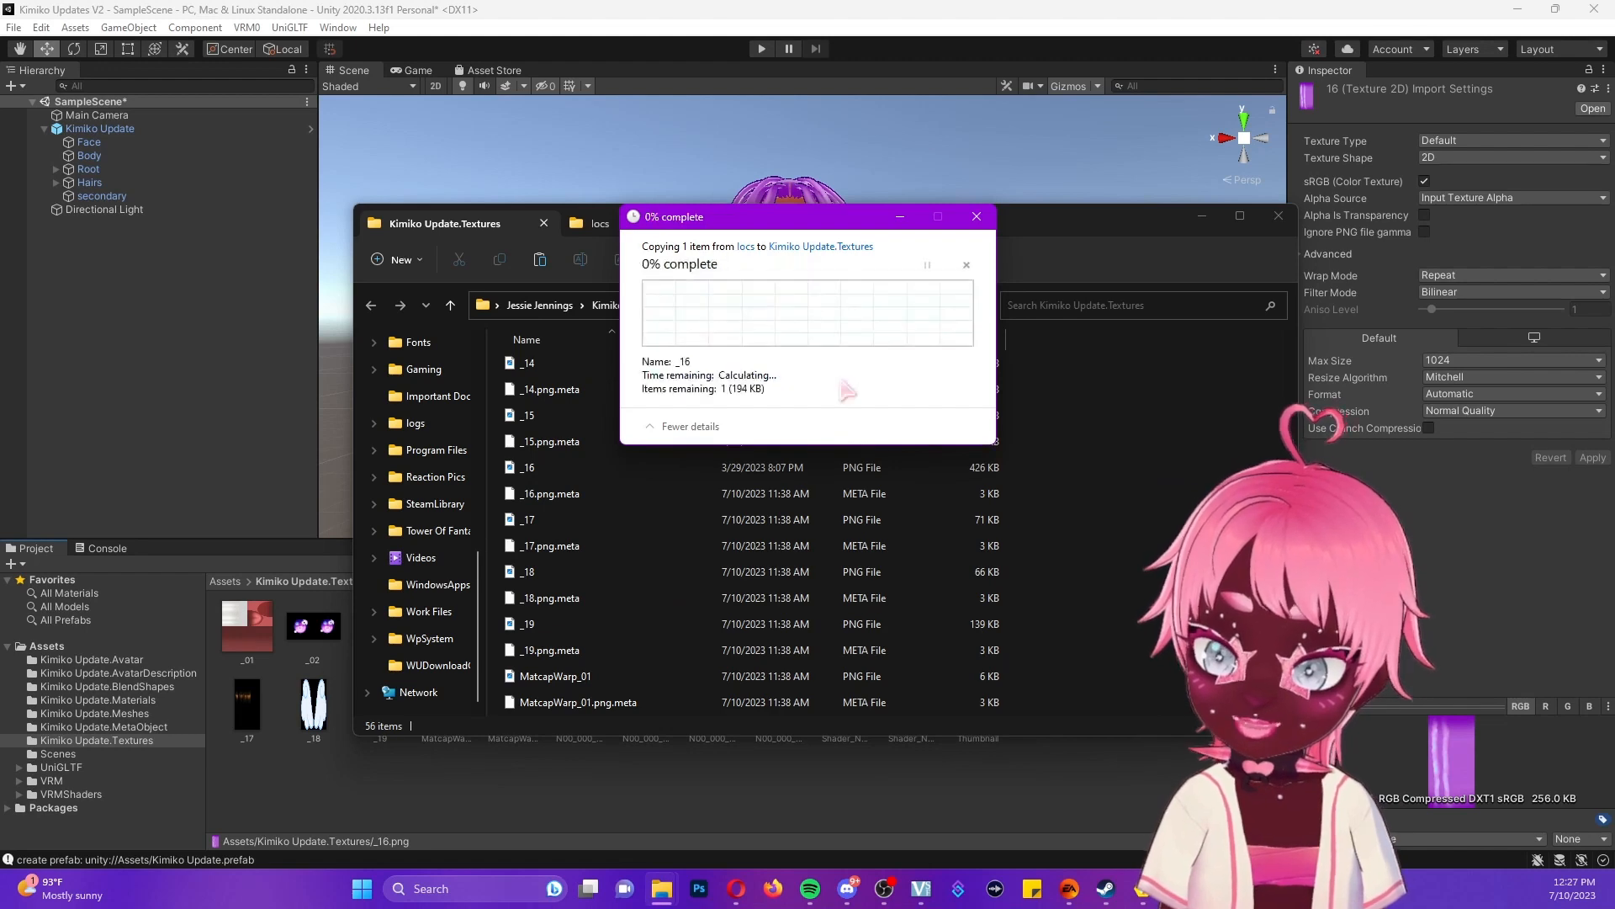